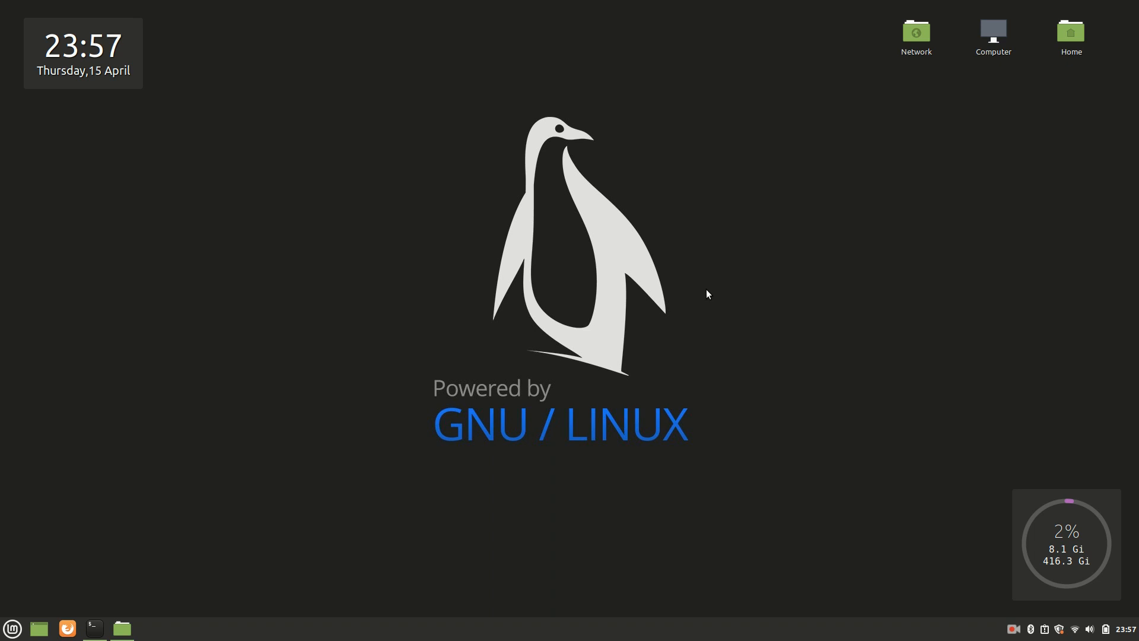
mouse_move(167, 530)
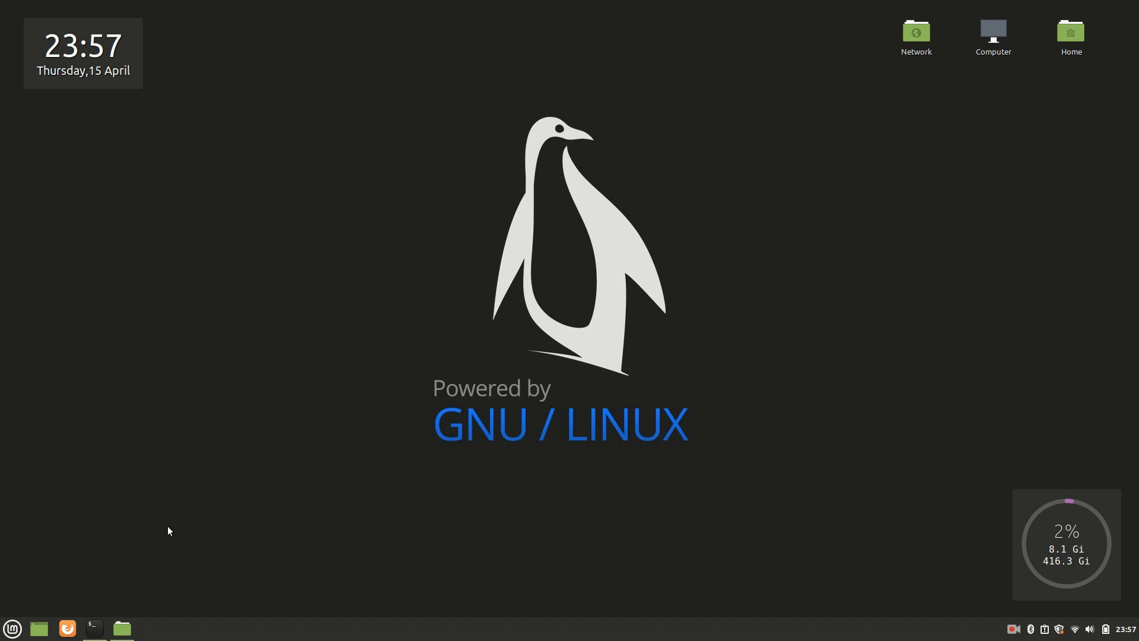
Step: Launch a Terminal window from the taskbar
click(93, 629)
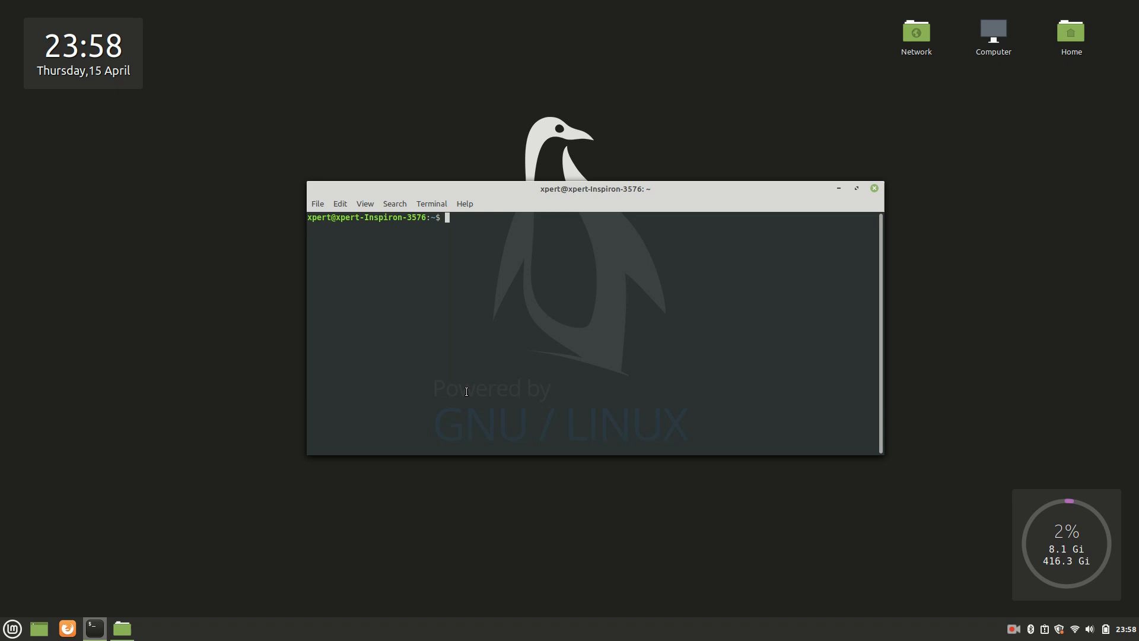
Step: Run 'sudo apt-get update' and authenticate with the password
text(su)
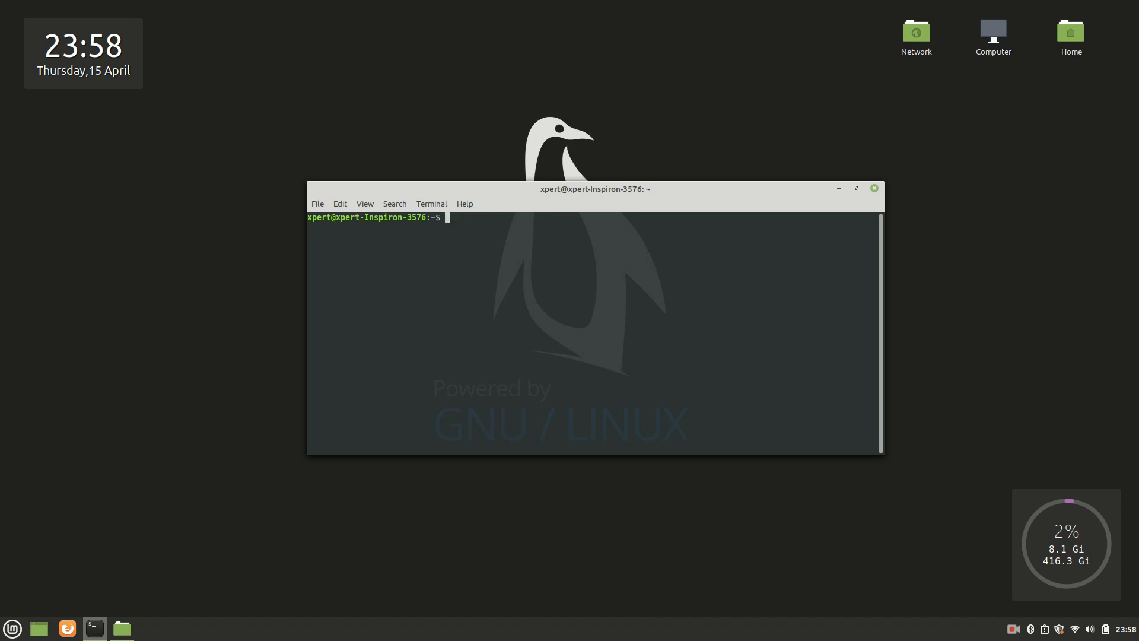
text(su)
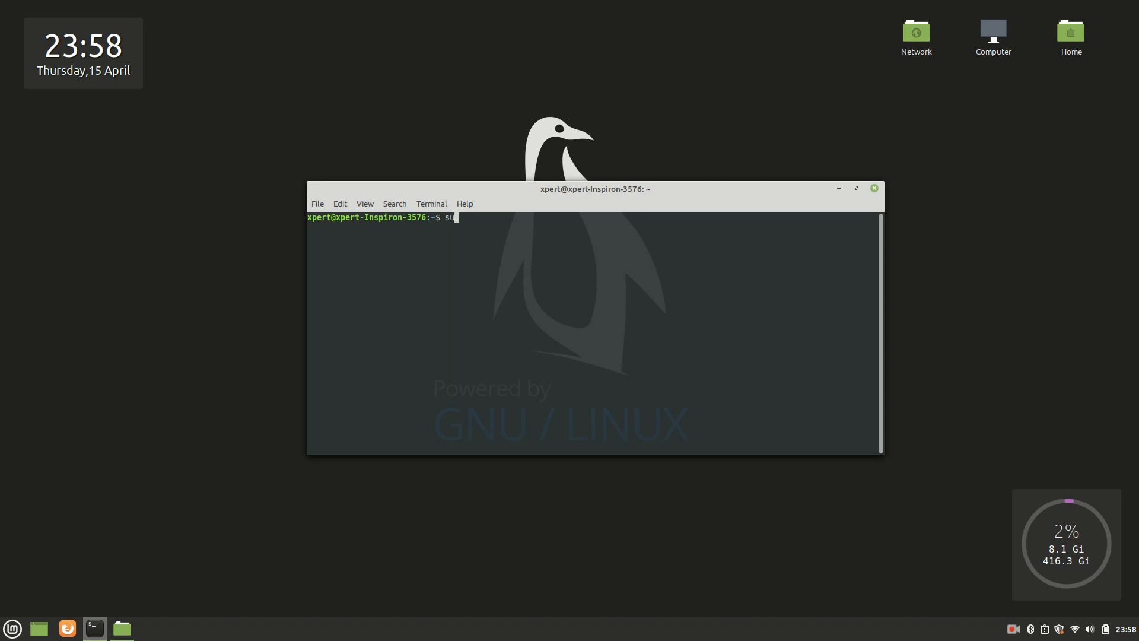
text(do)
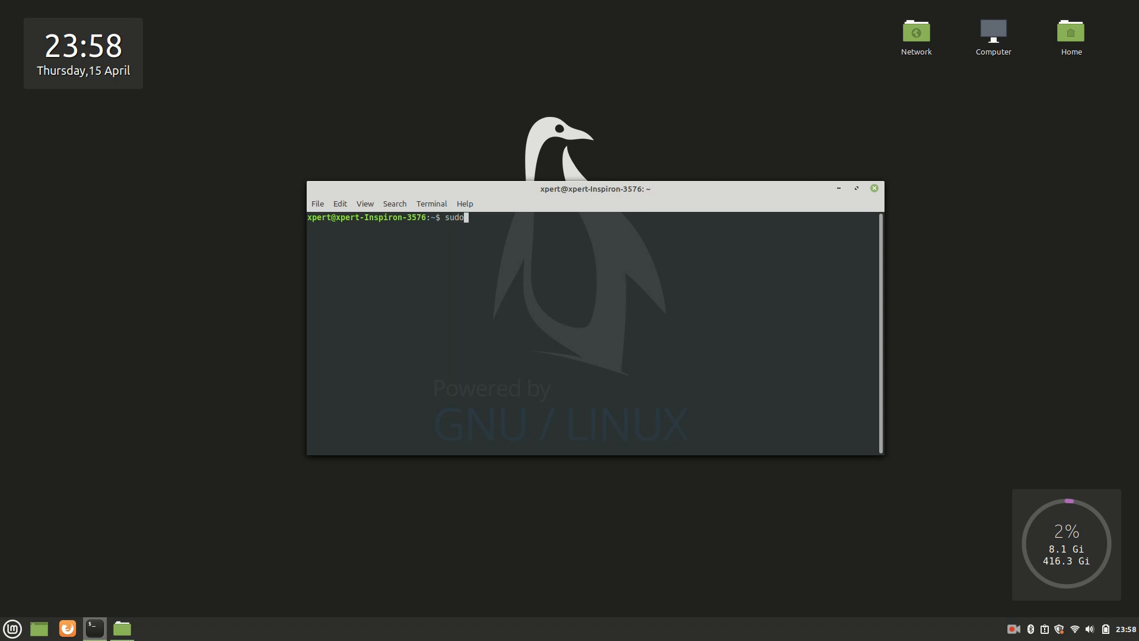
text(ap)
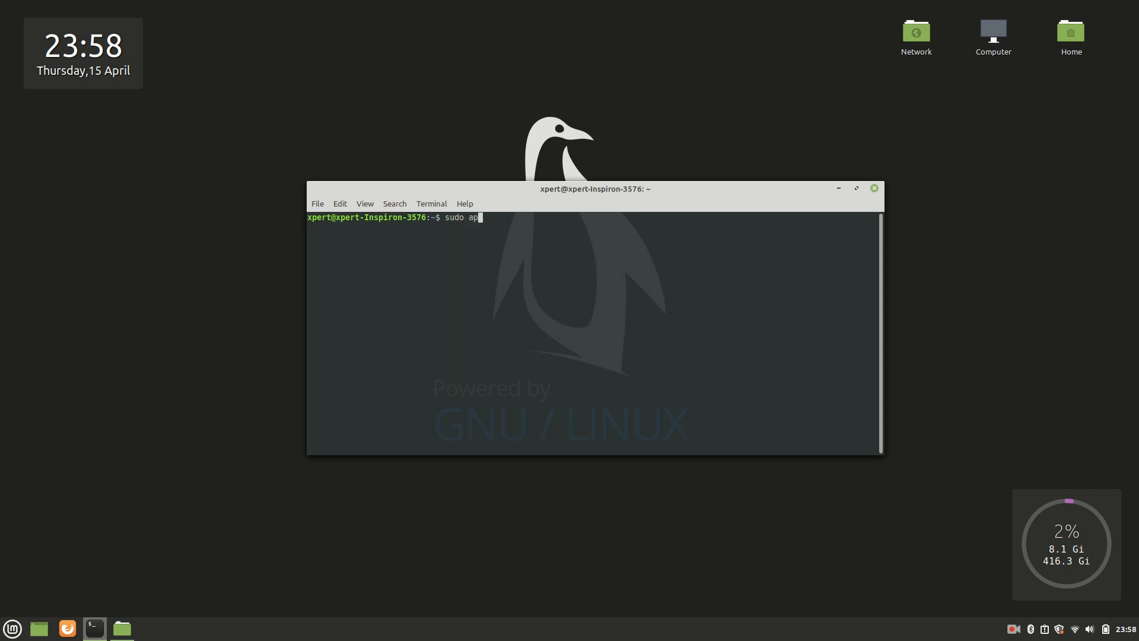
text(t-get update)
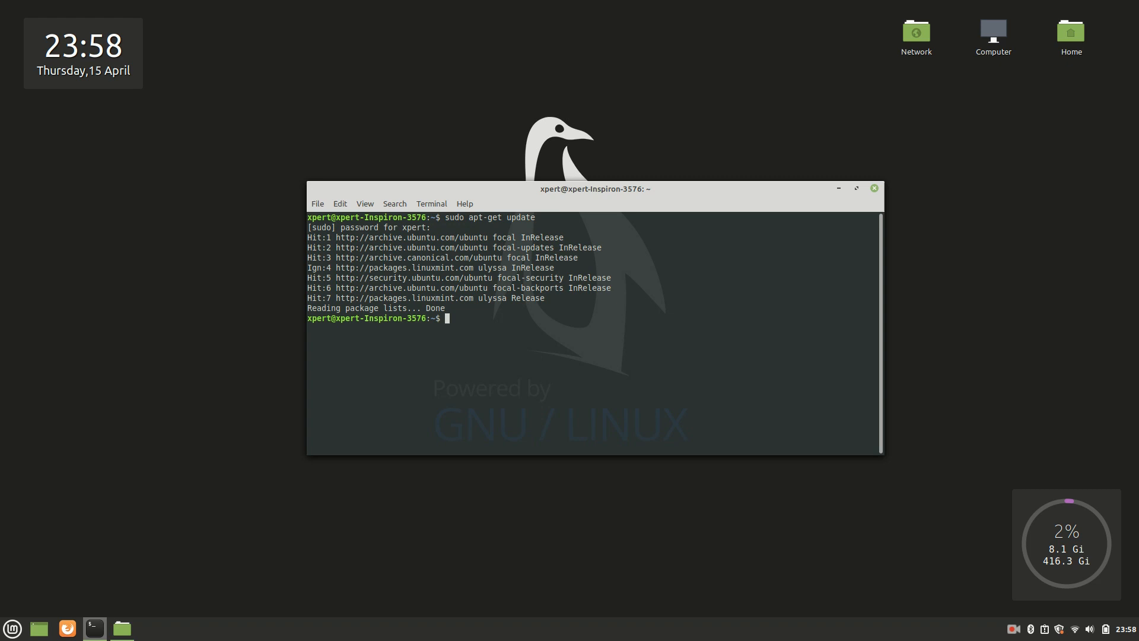
Step: Run 'sudo apt-get install docker.io' and confirm with 'y'
text(sudo apt-get install d)
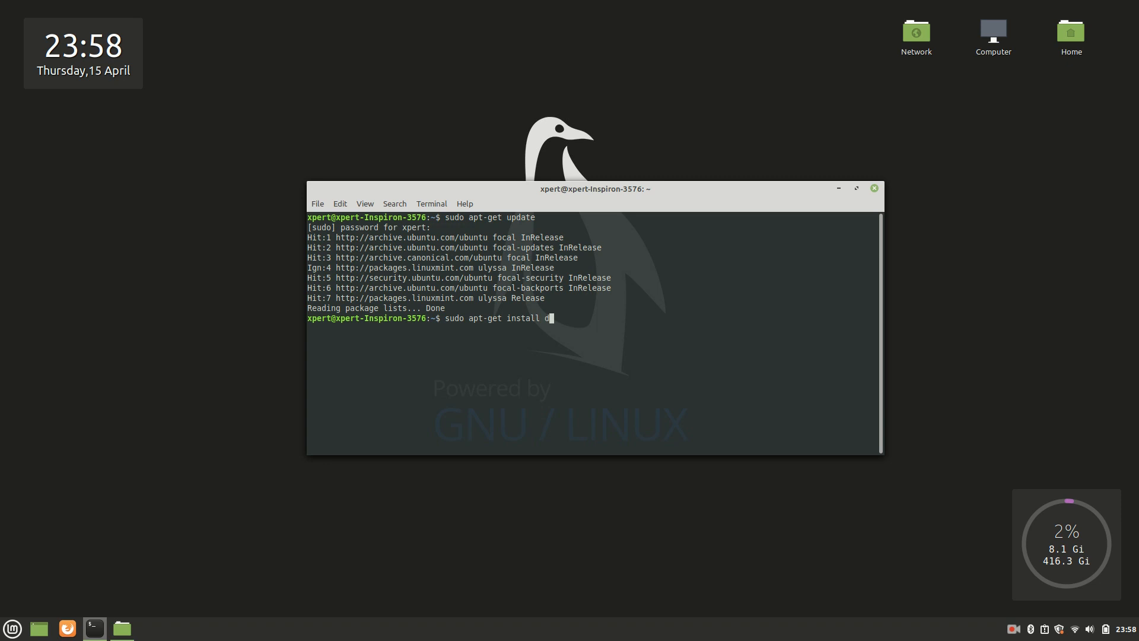
text(ocker.)
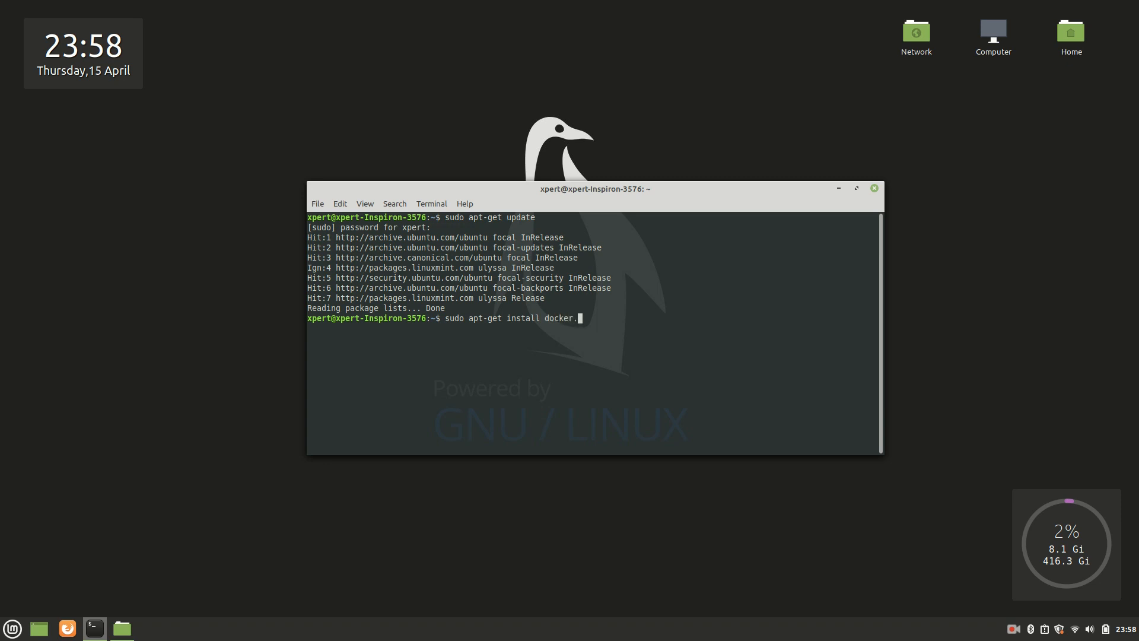
text(io)
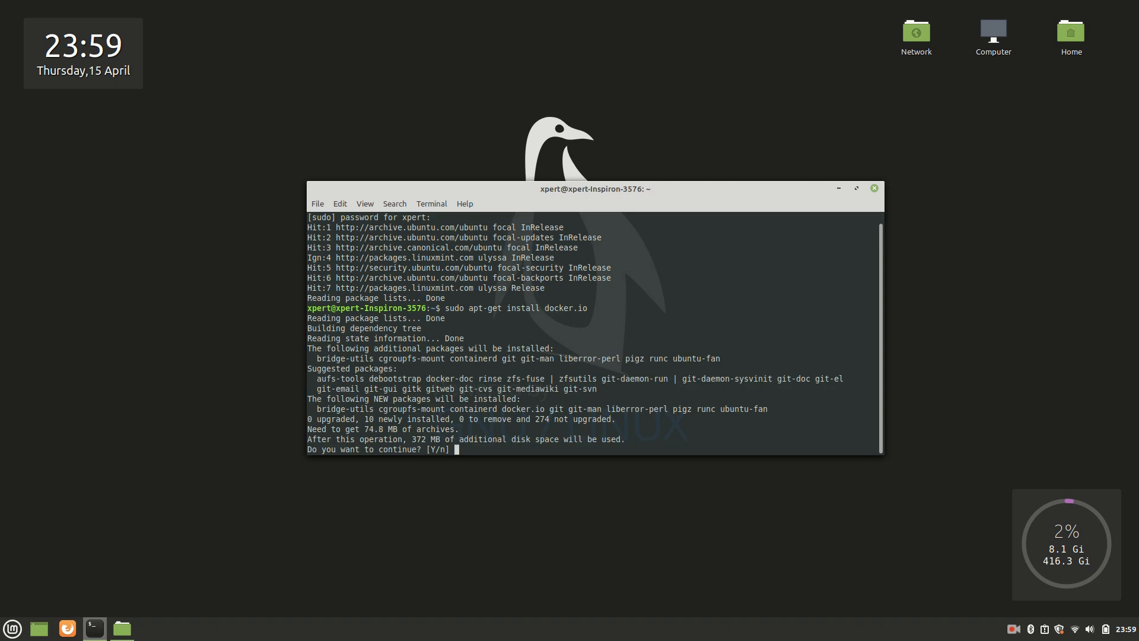
text(y)
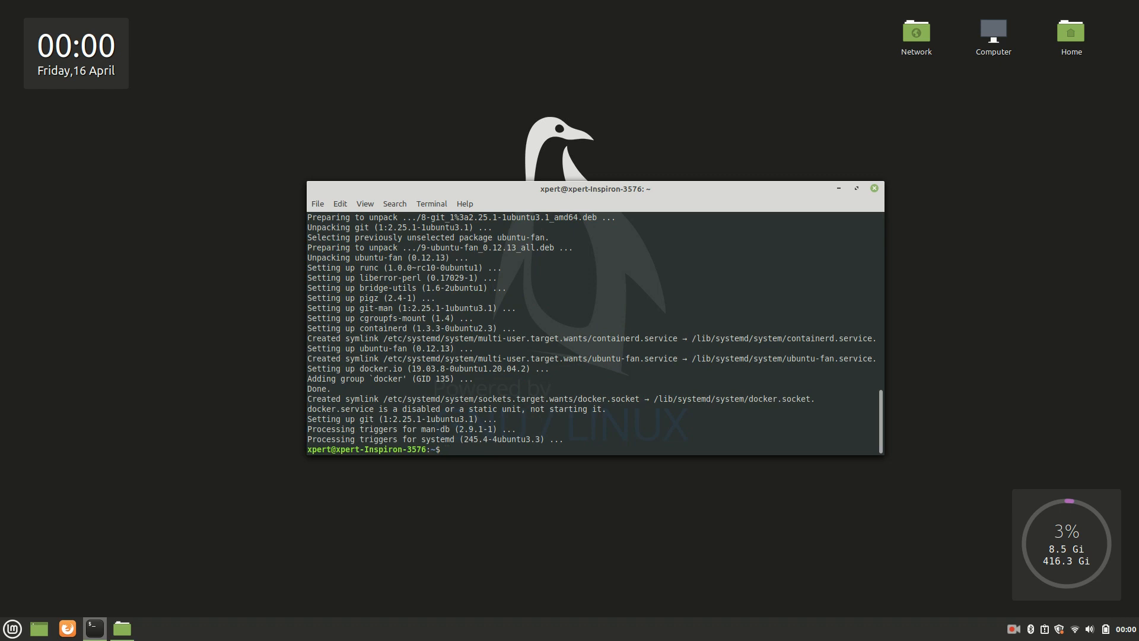
Step: Run 'docker -v' to confirm Docker version 19.03.8
text(d)
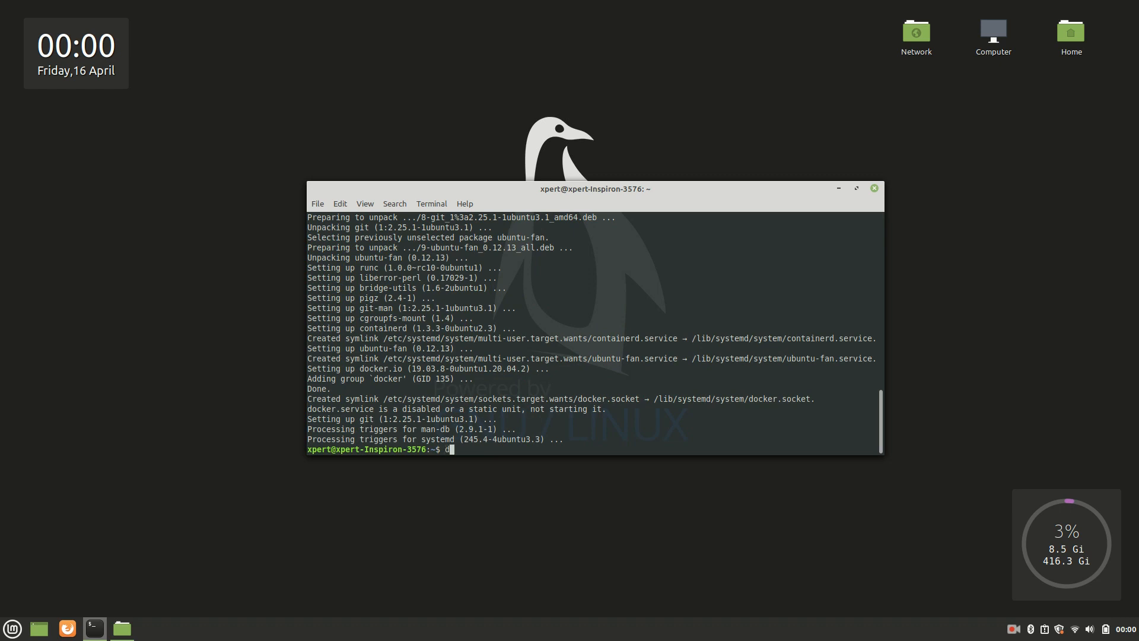
text(ocker -v)
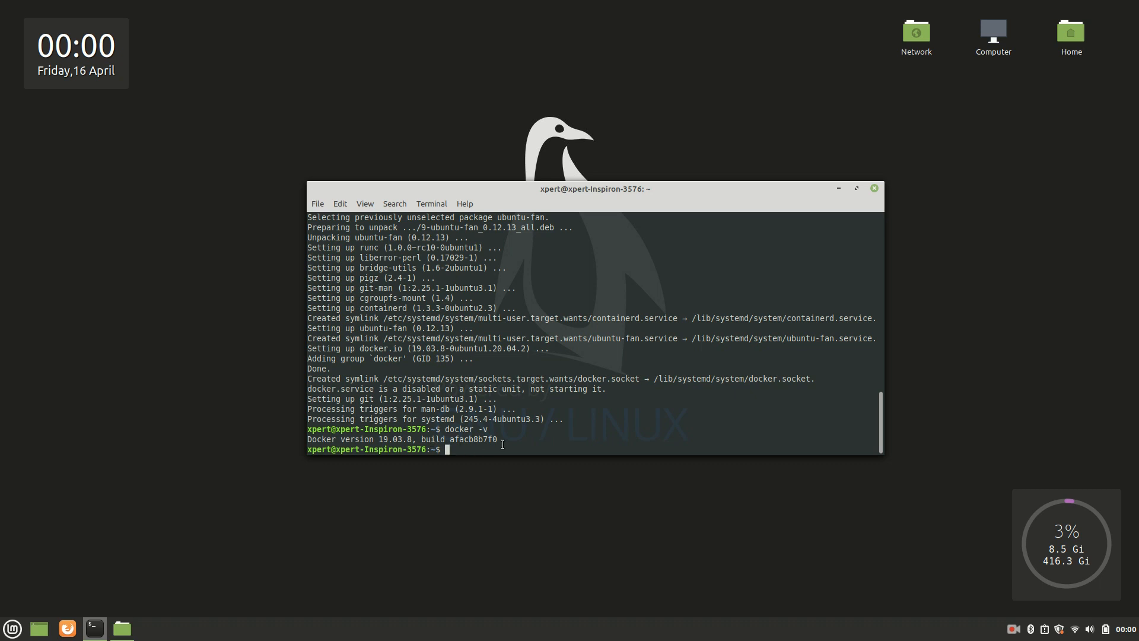
Step: Start the docker service with 'sudo systemctl start docker'
text(sudo s)
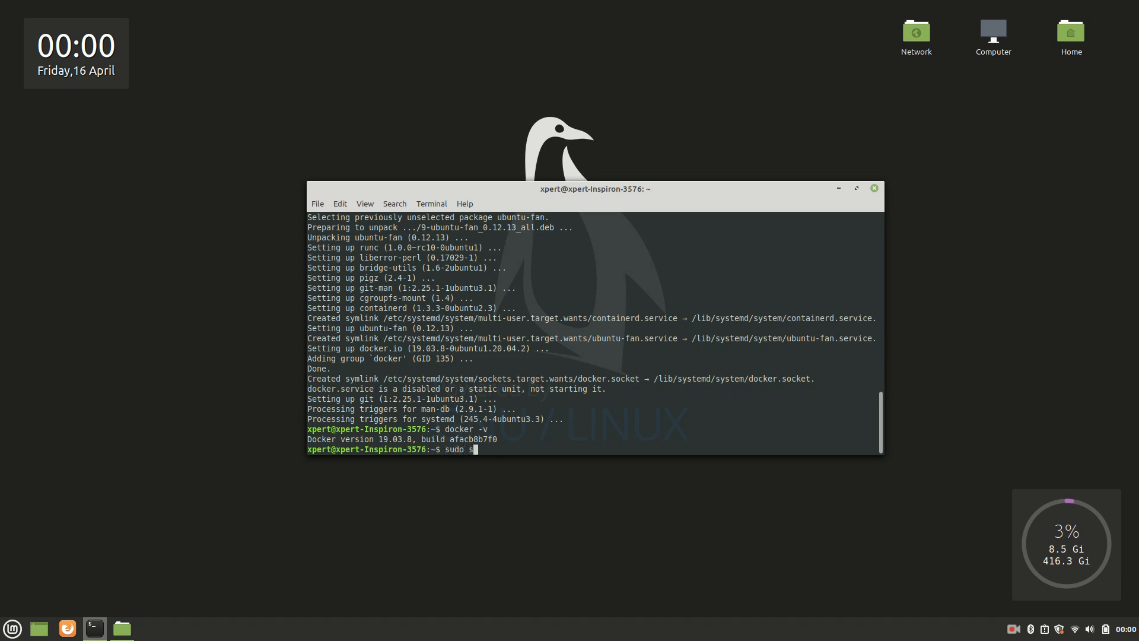
text(ystem)
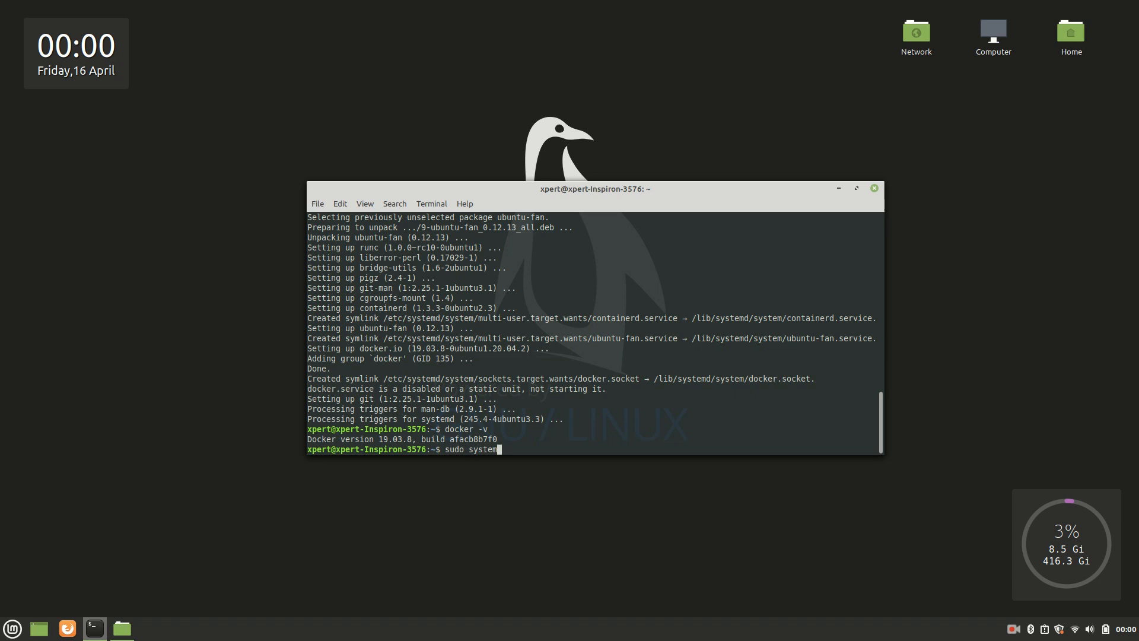
text(ctl start docker)
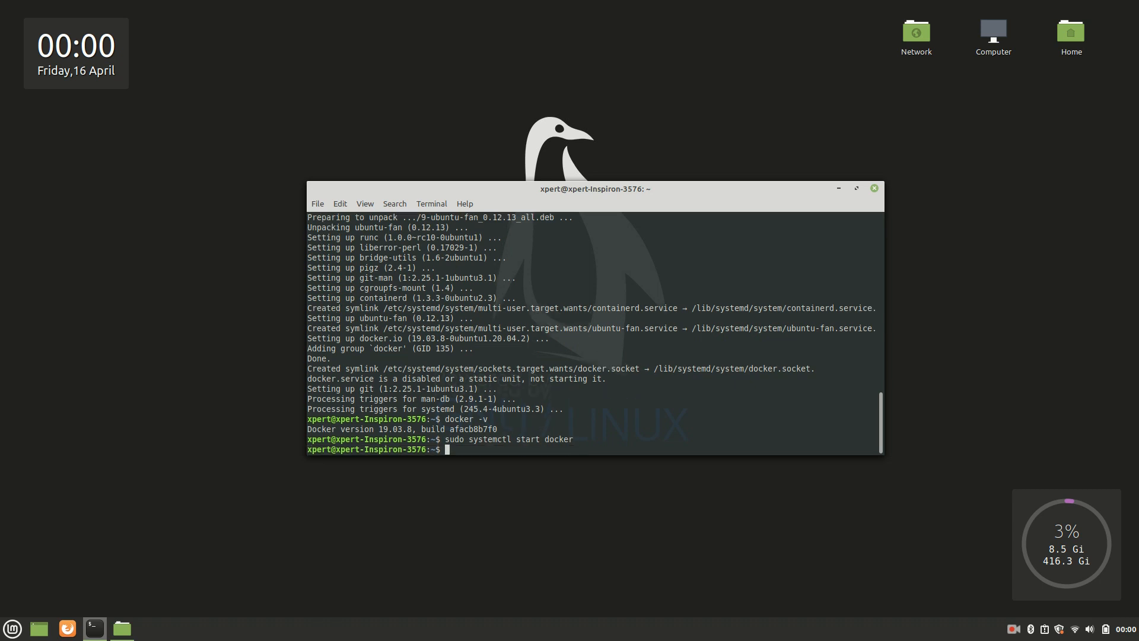
Step: Enable docker at boot with 'sudo systemctl enable docker'
text(sudo)
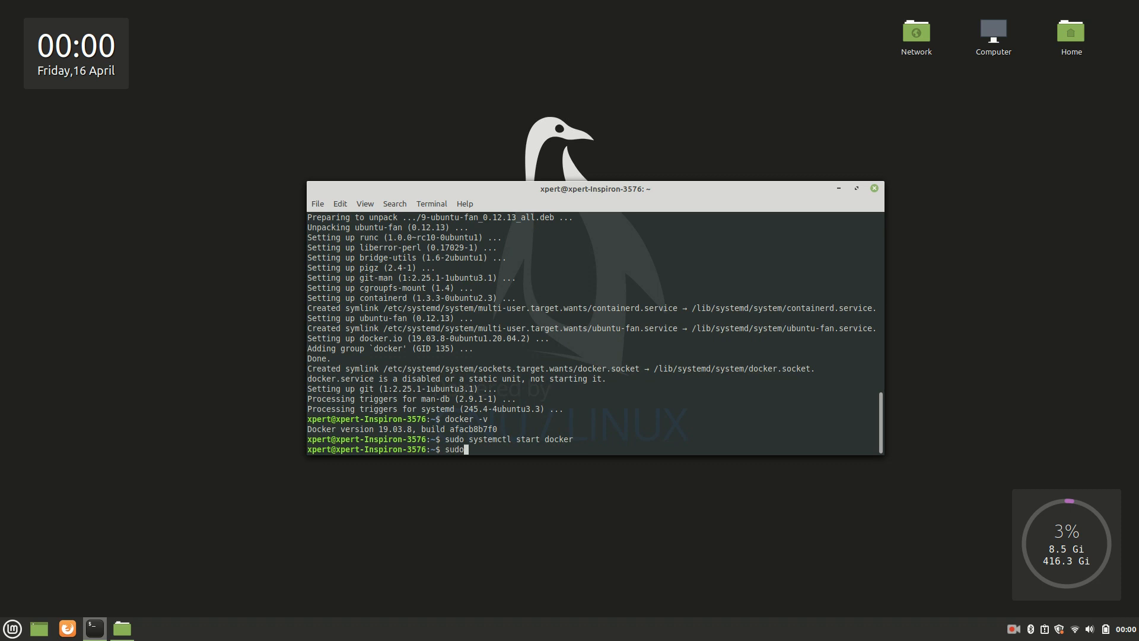
text(system)
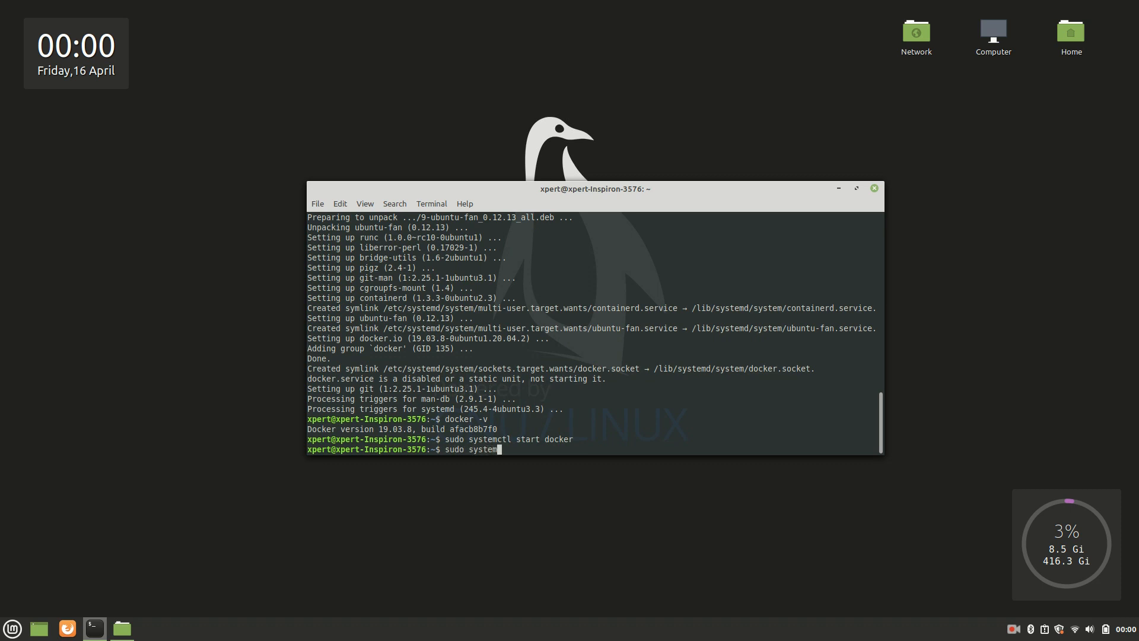
text(ctl enable docker)
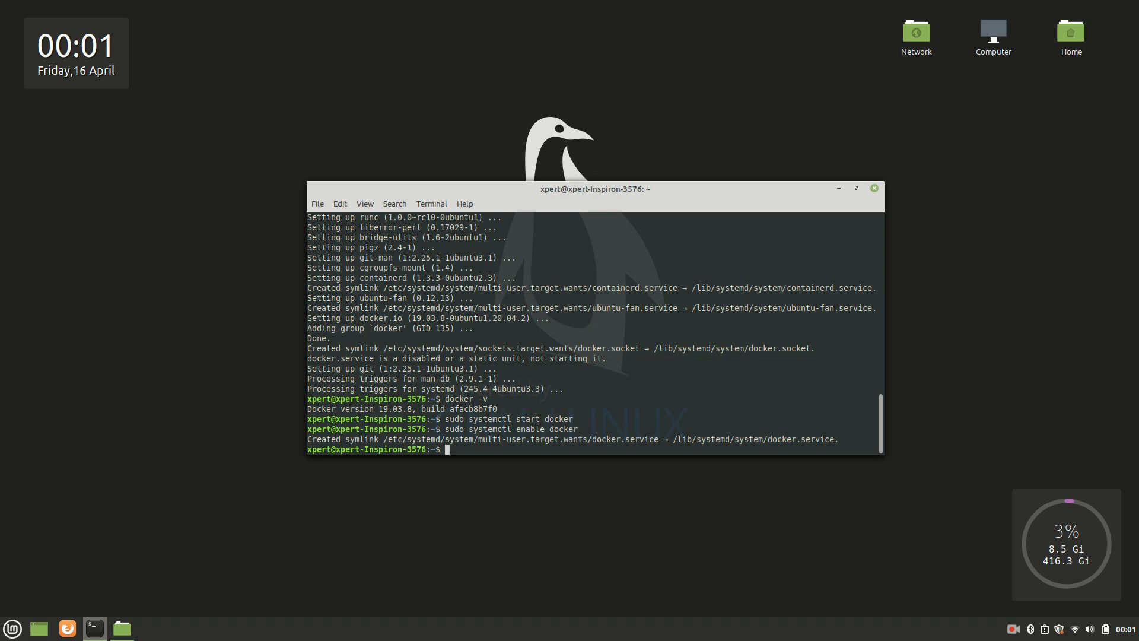
Step: Run 'sudo systemctl status docker', confirm active (running), and quit the pager
text(sudo)
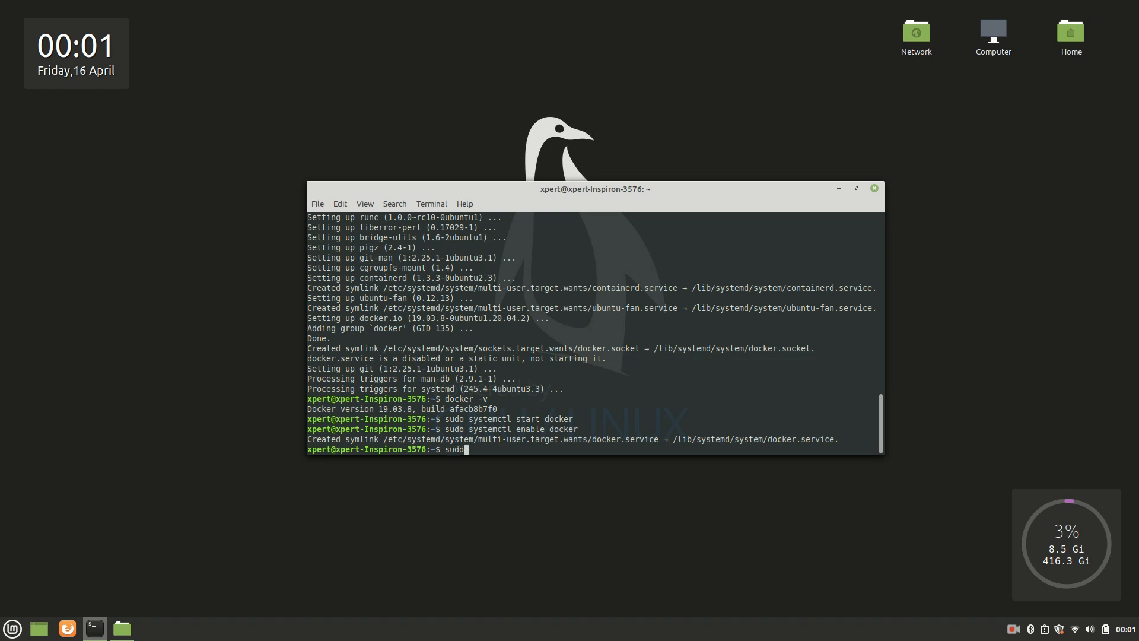
text(s)
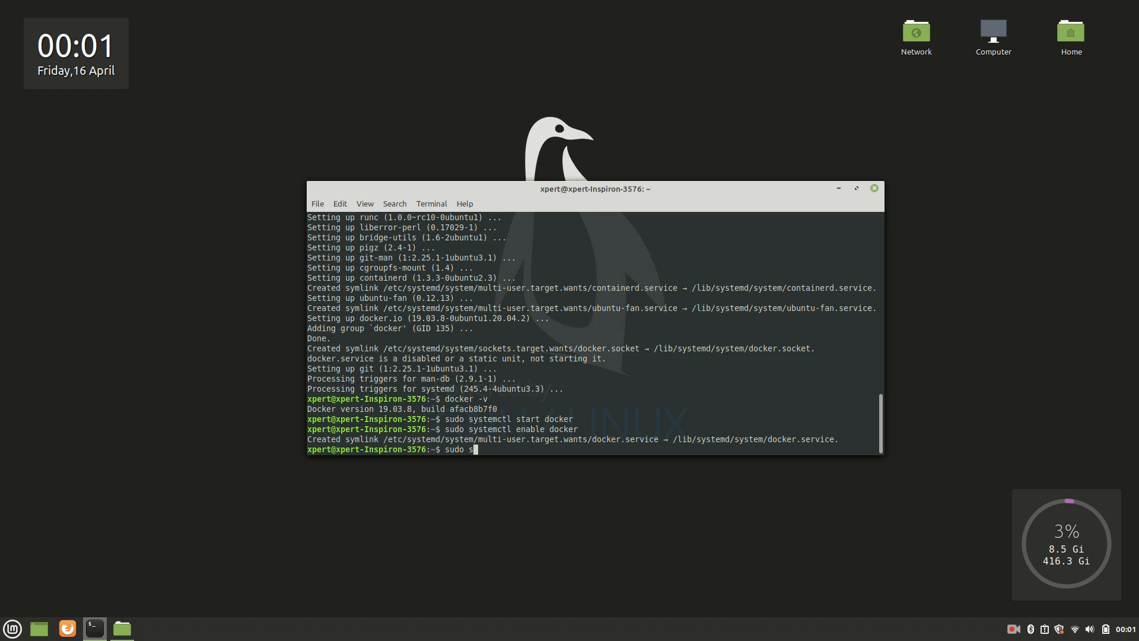
text(yste)
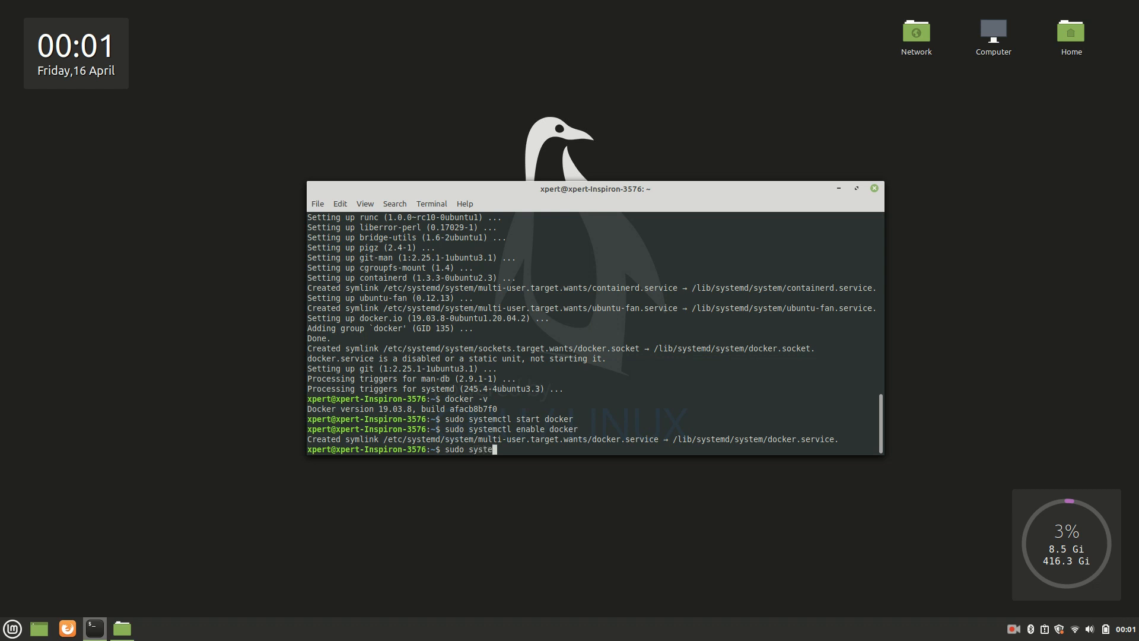
text(ctl)
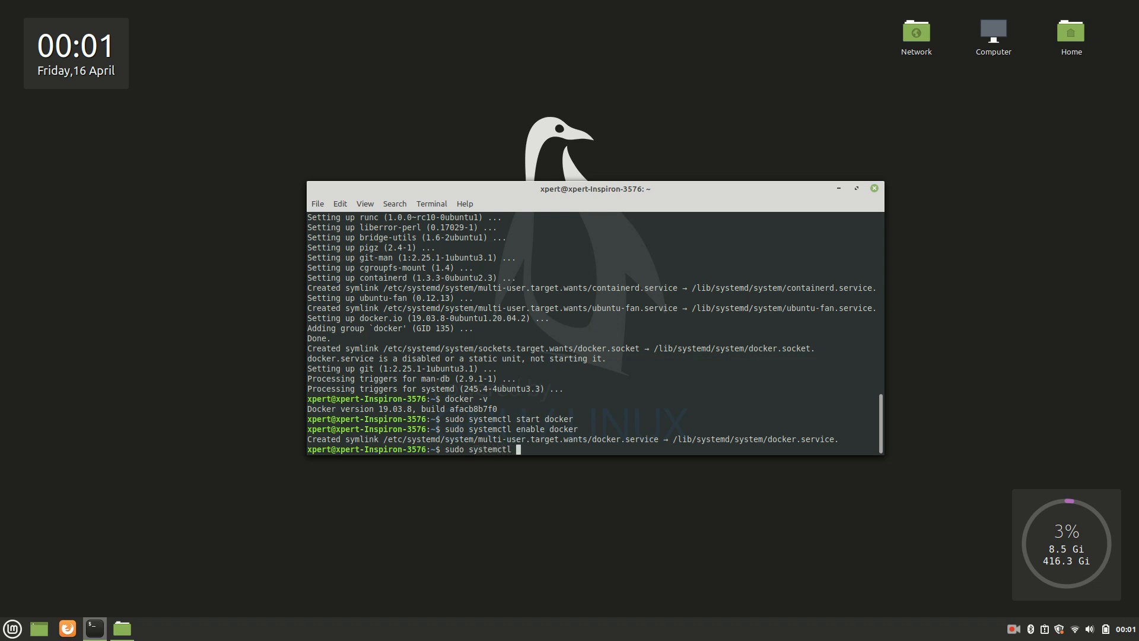
text(status)
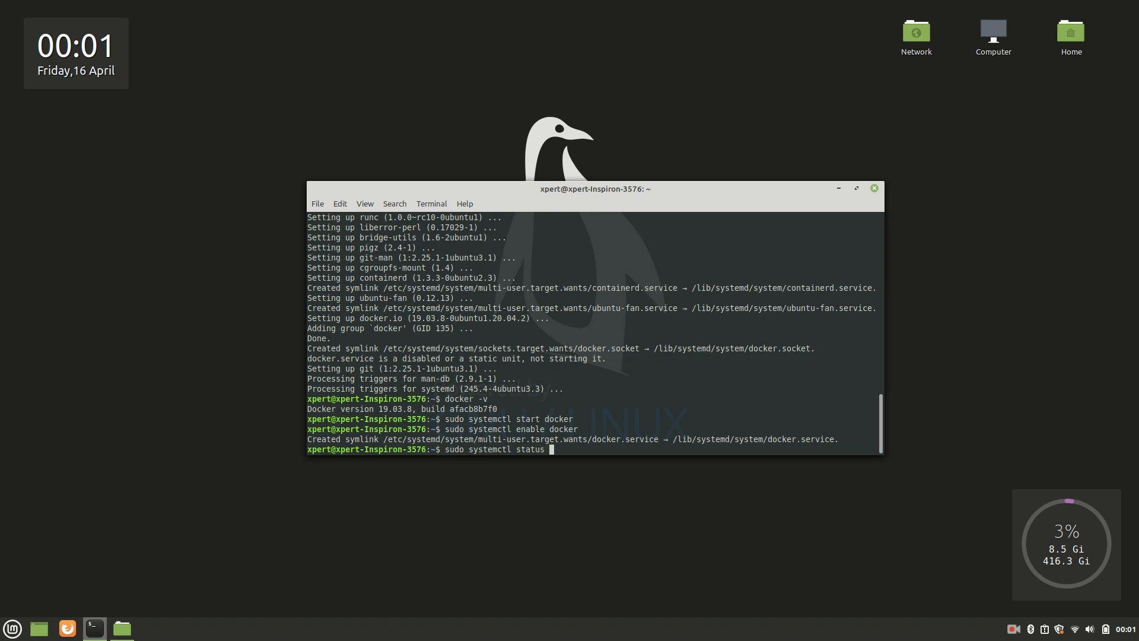
text(docker)
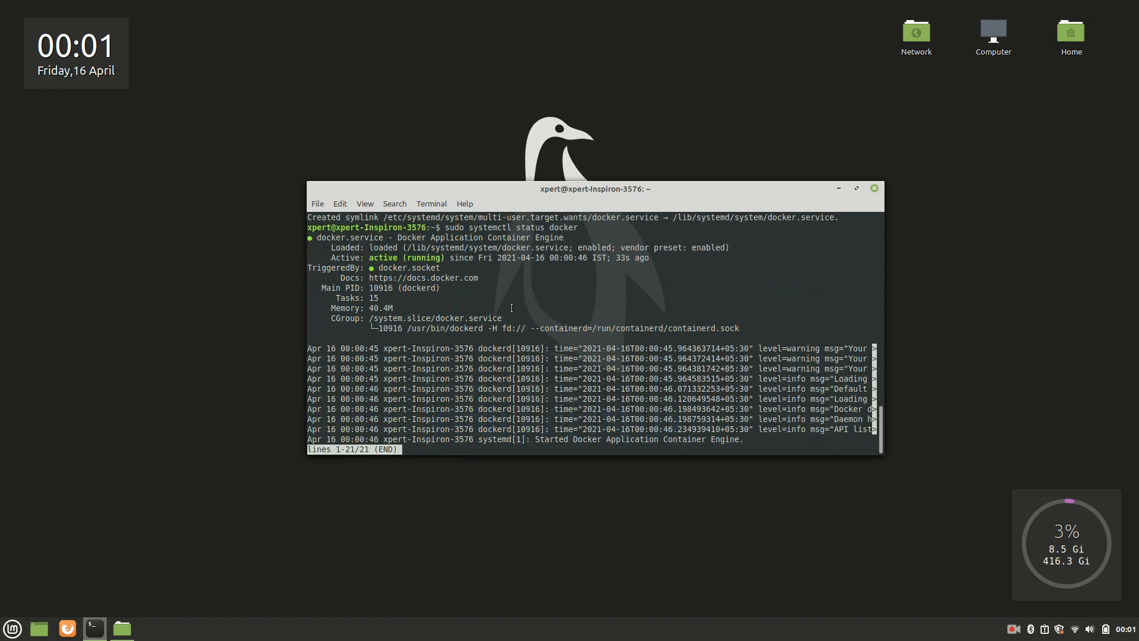
mouse_move(355, 258)
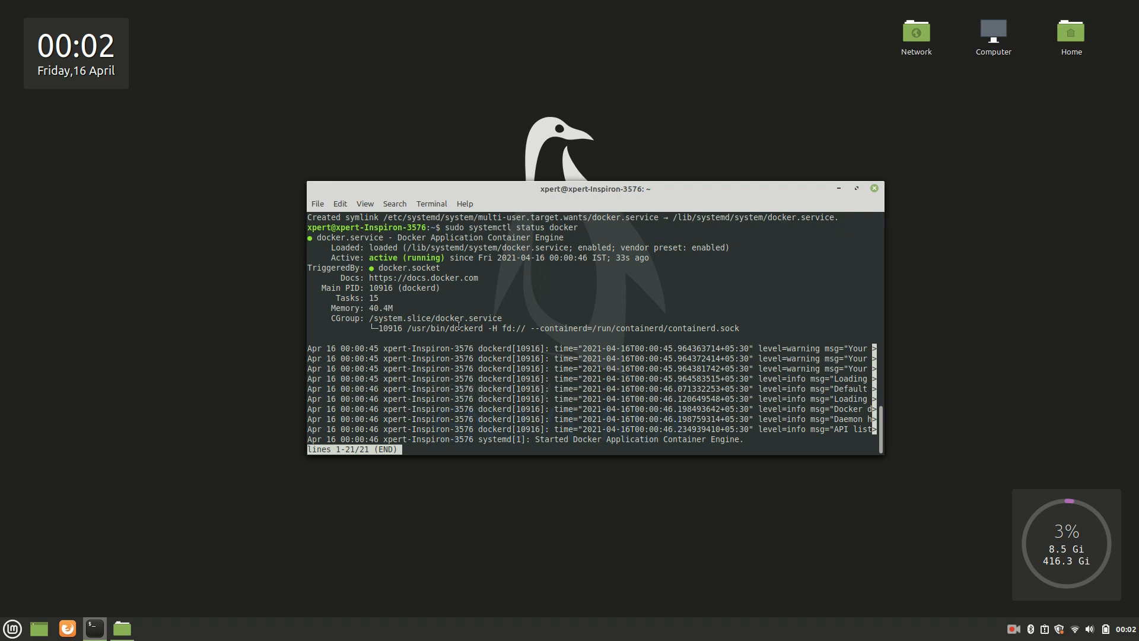
key(q)
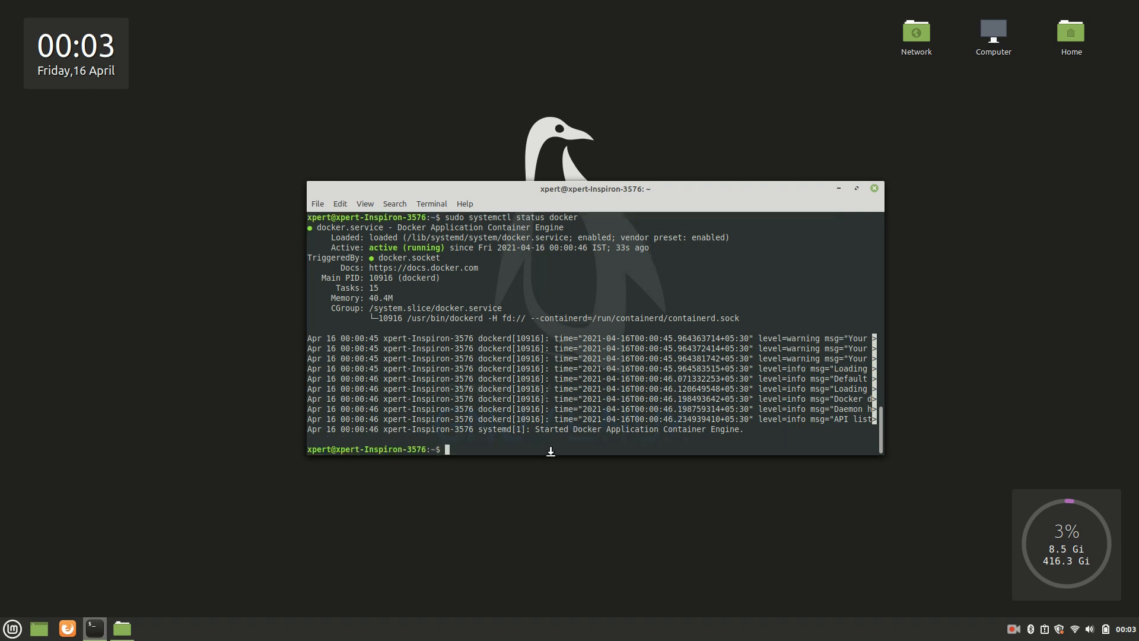
Step: Run 'sudo docker run hello-world' and view the installation-working message
text(sudo)
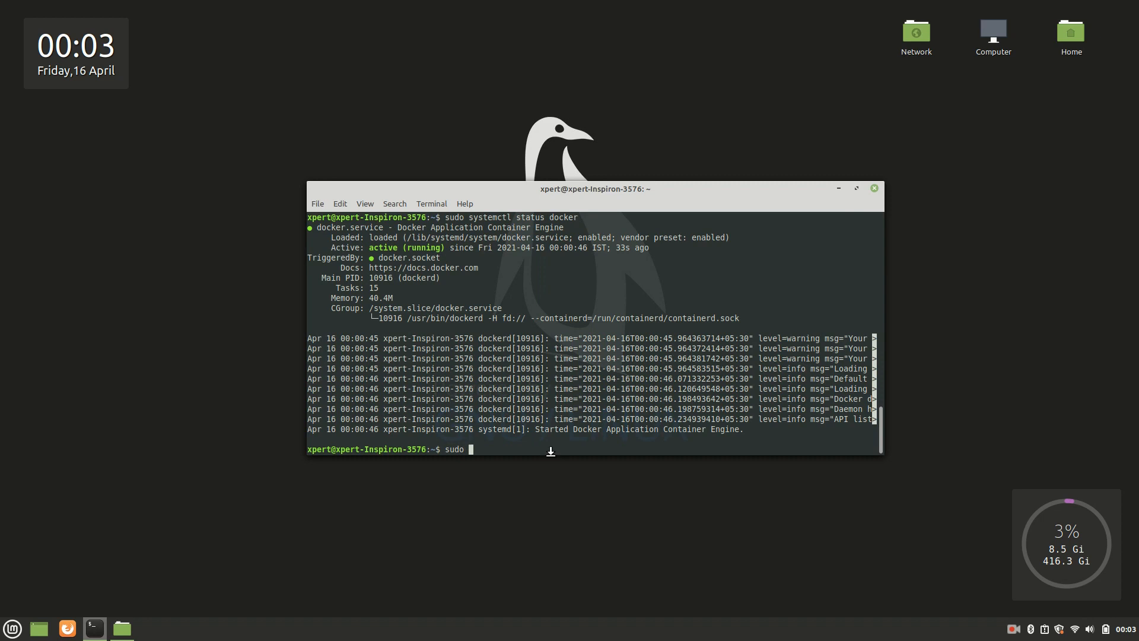
text(dock)
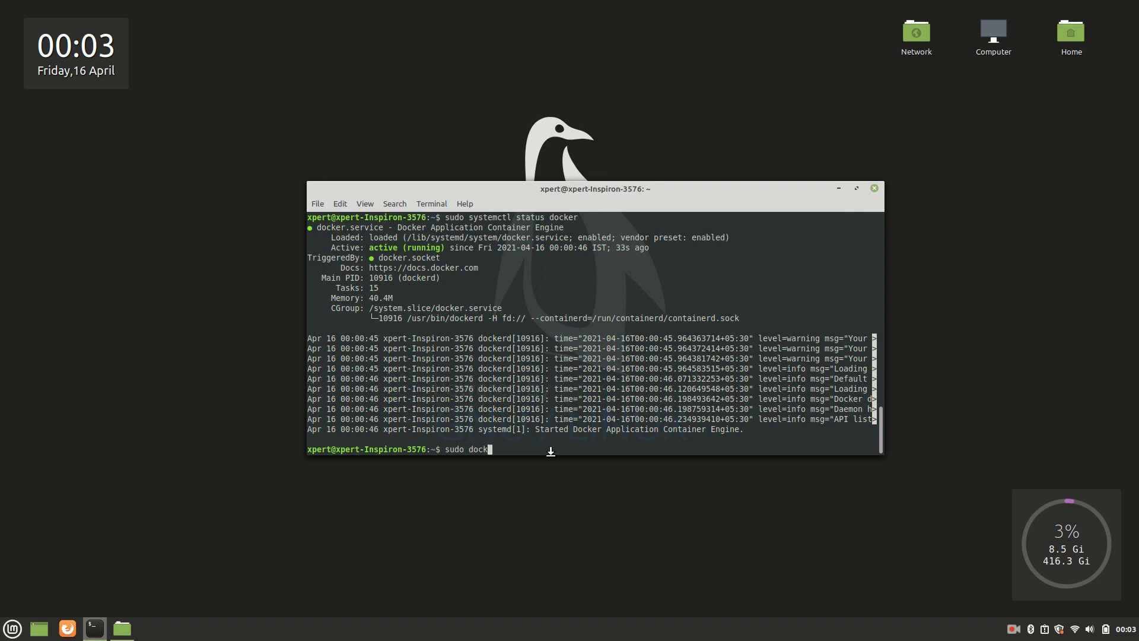
text(er run hello-world)
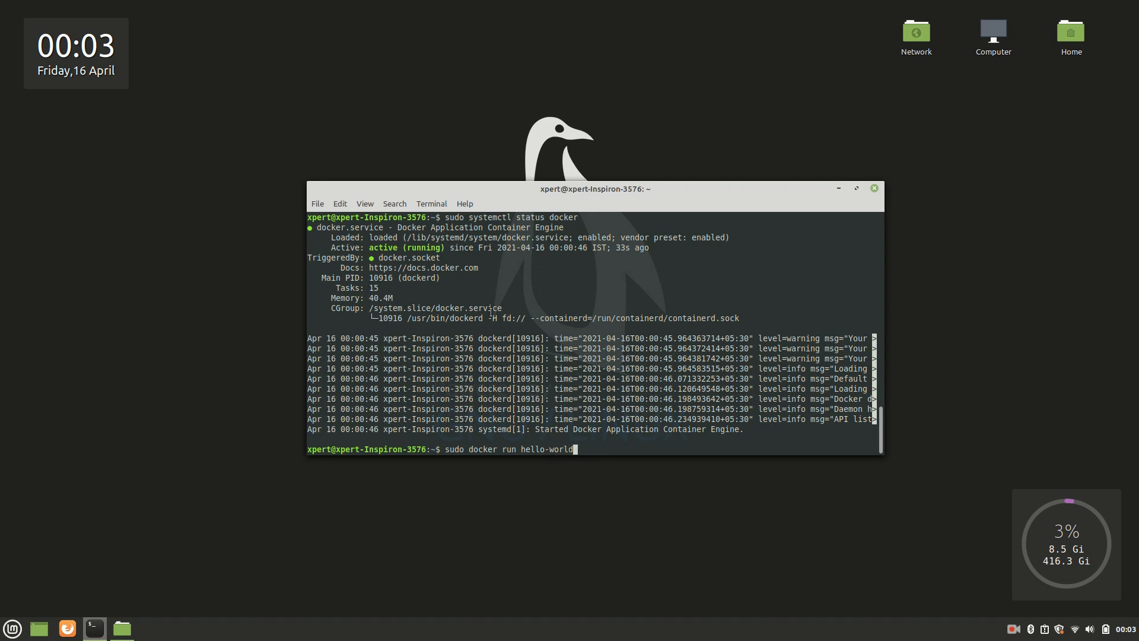
key(Return)
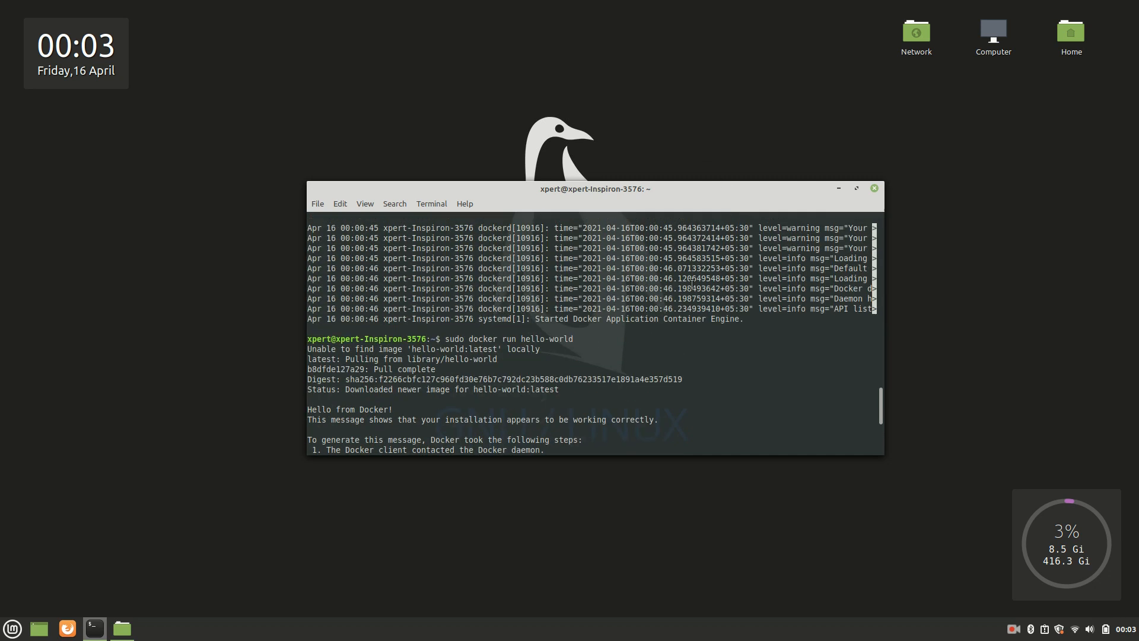
scroll(down, 3)
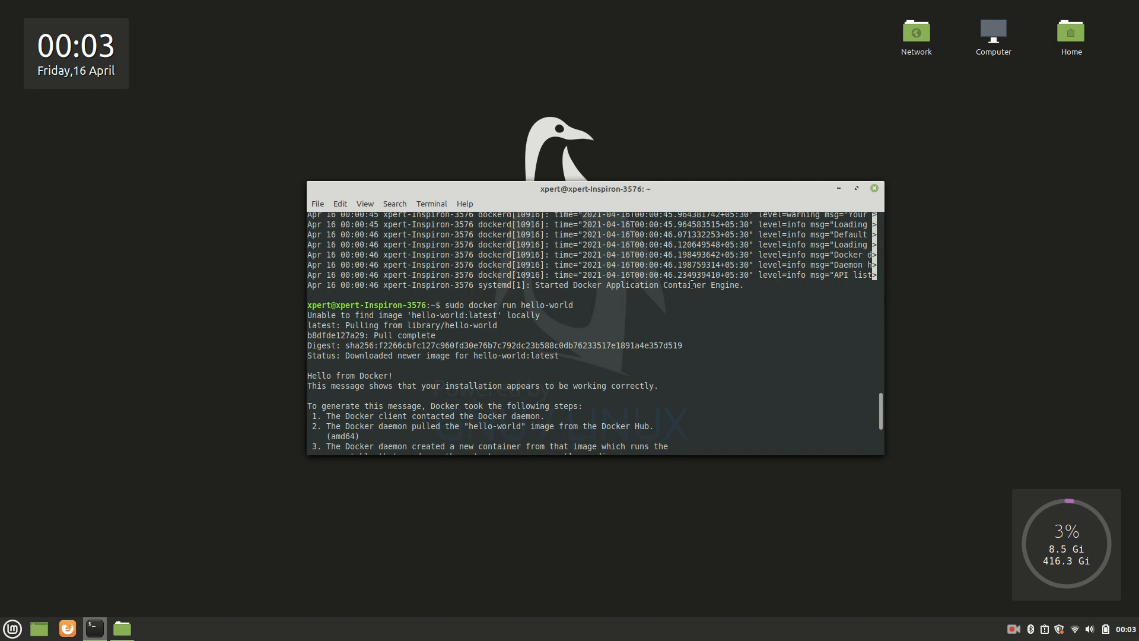
Step: Select and review text in the hello-world output
double_click(389, 315)
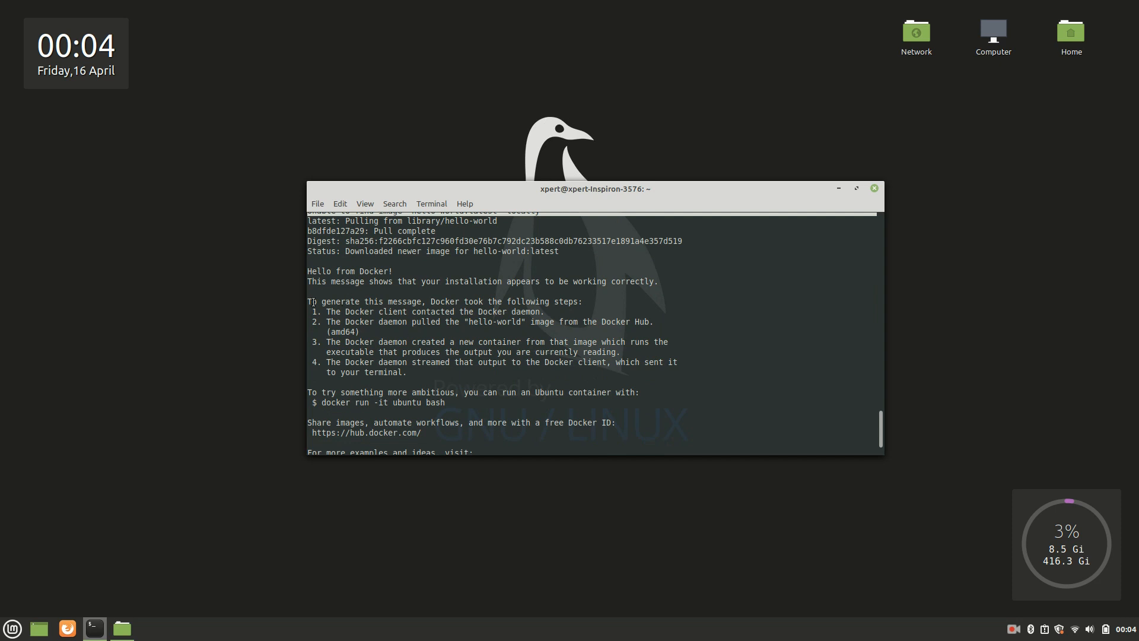
drag(309, 300, 412, 372)
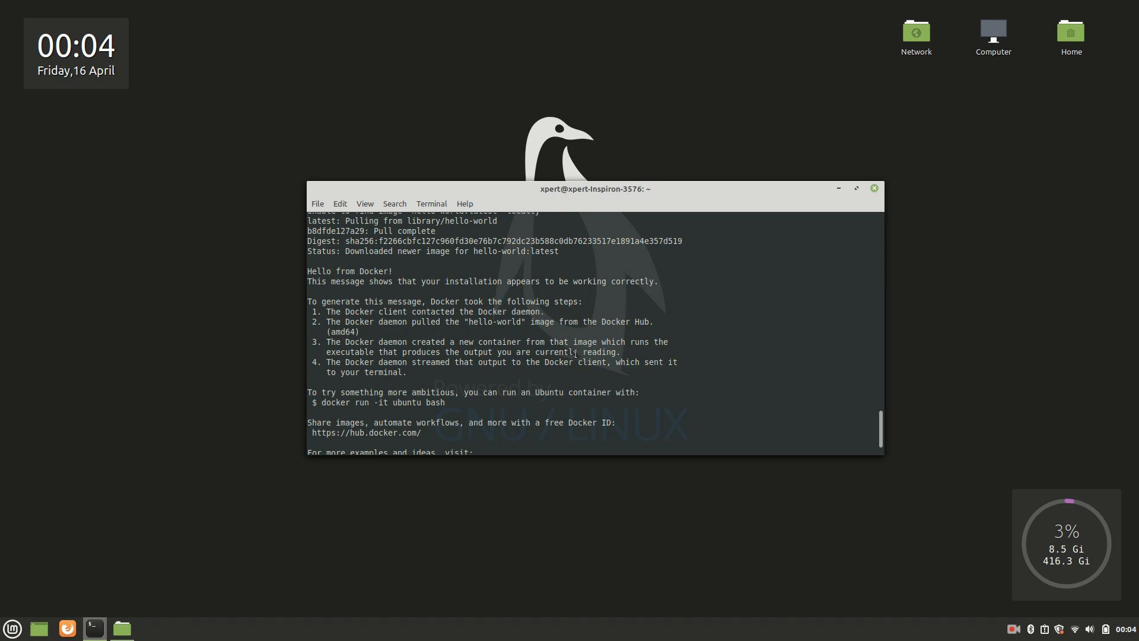
scroll(down, 3)
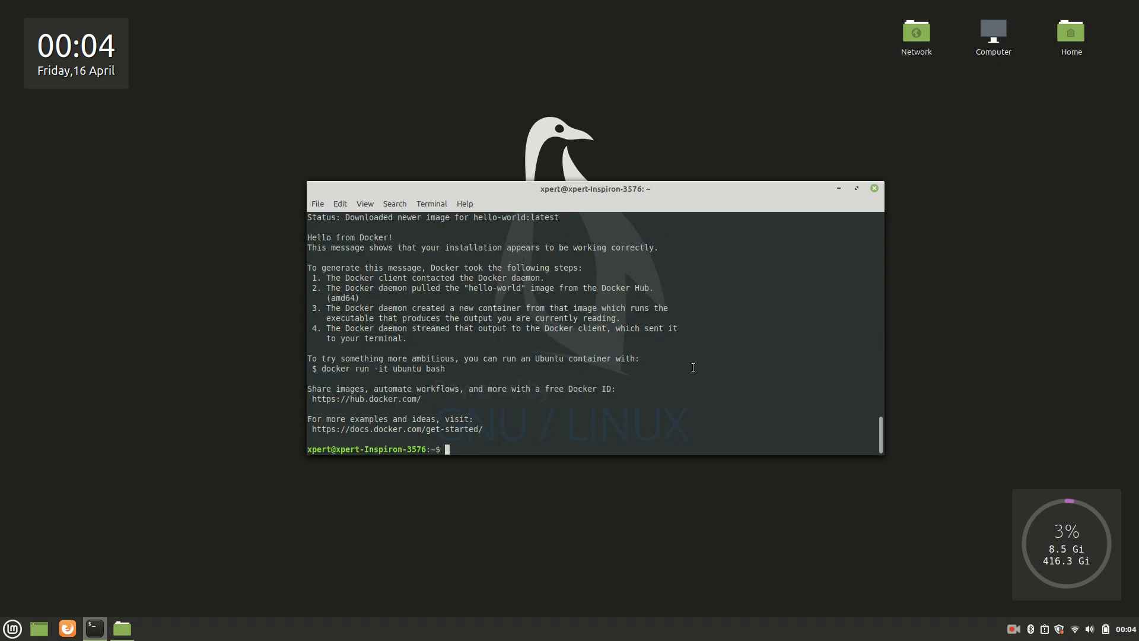
Step: Run 'sudo apt install docker-compose' and confirm with 'y'
text(sudo)
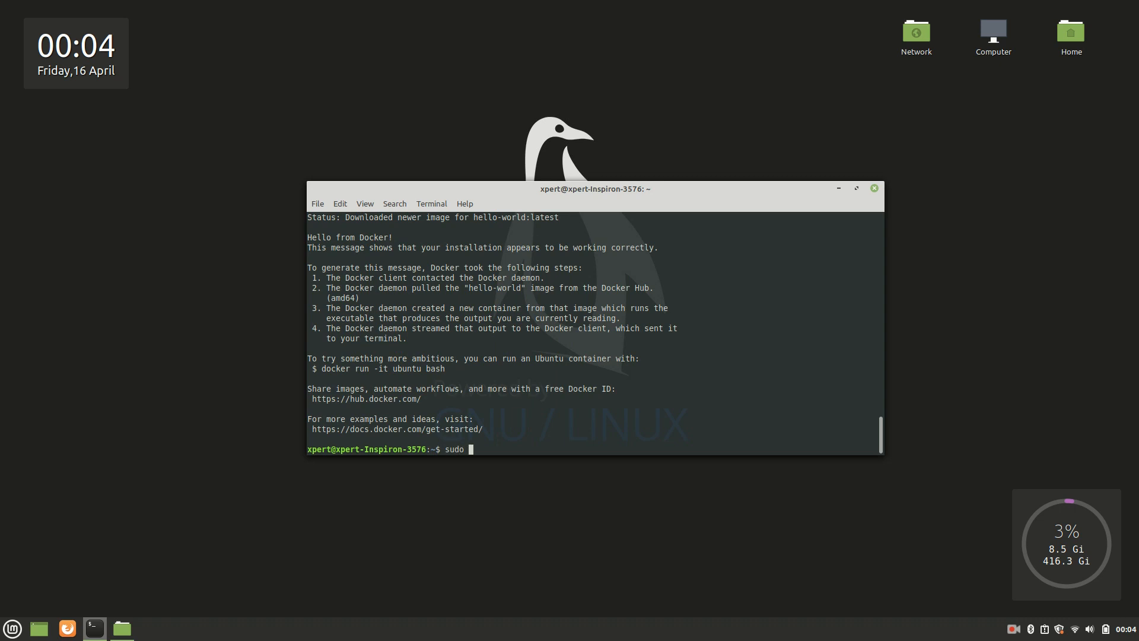
text(apt)
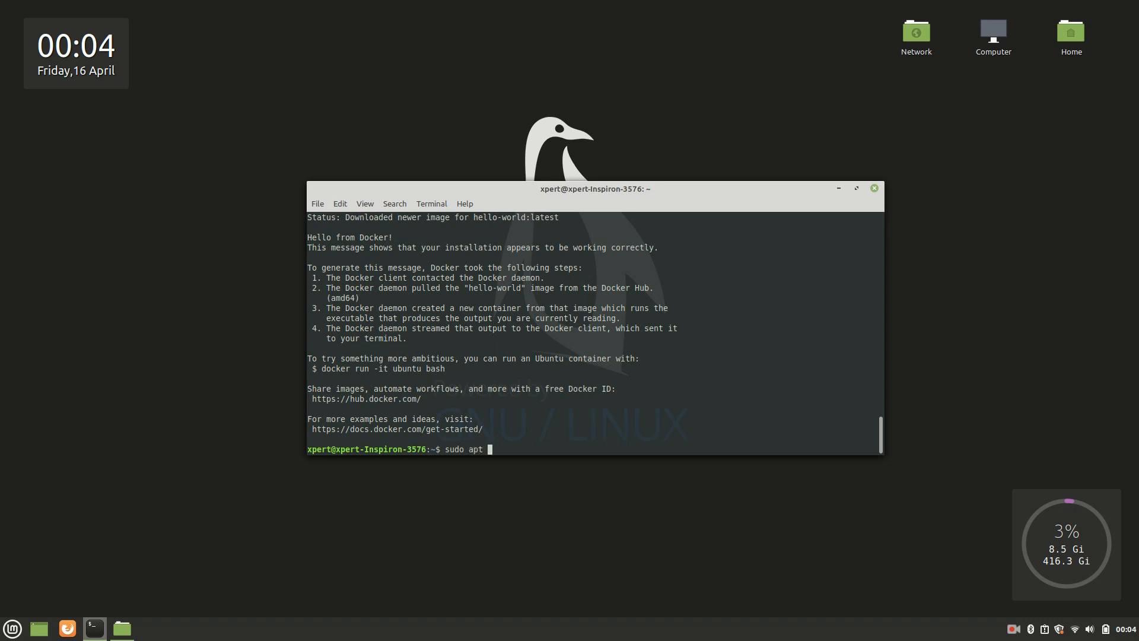
text(install)
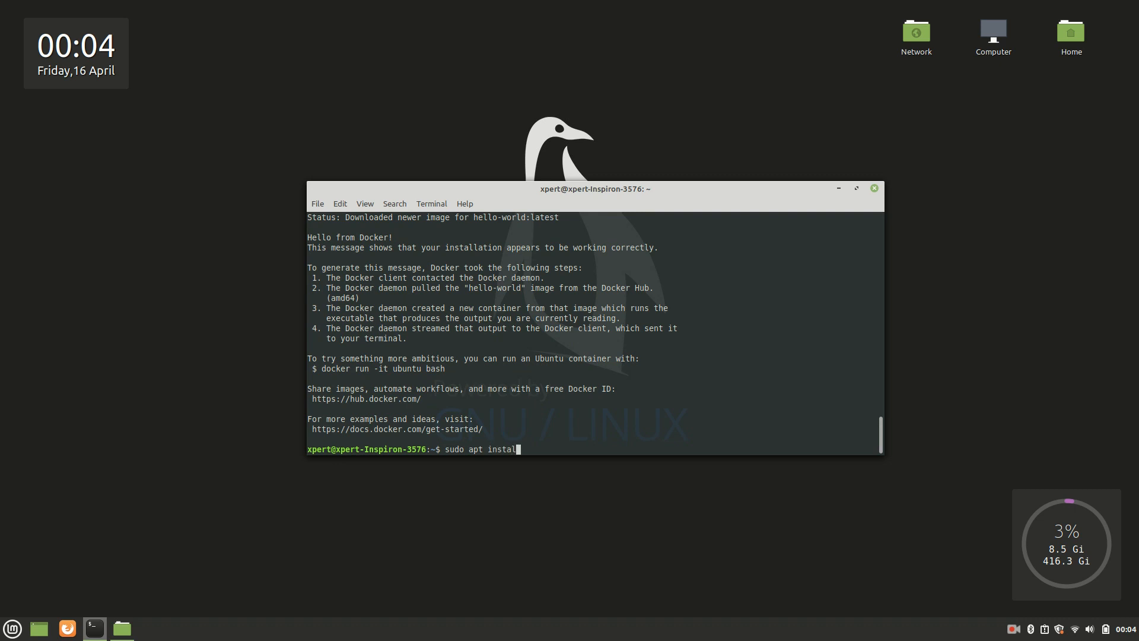
text(docker-compose)
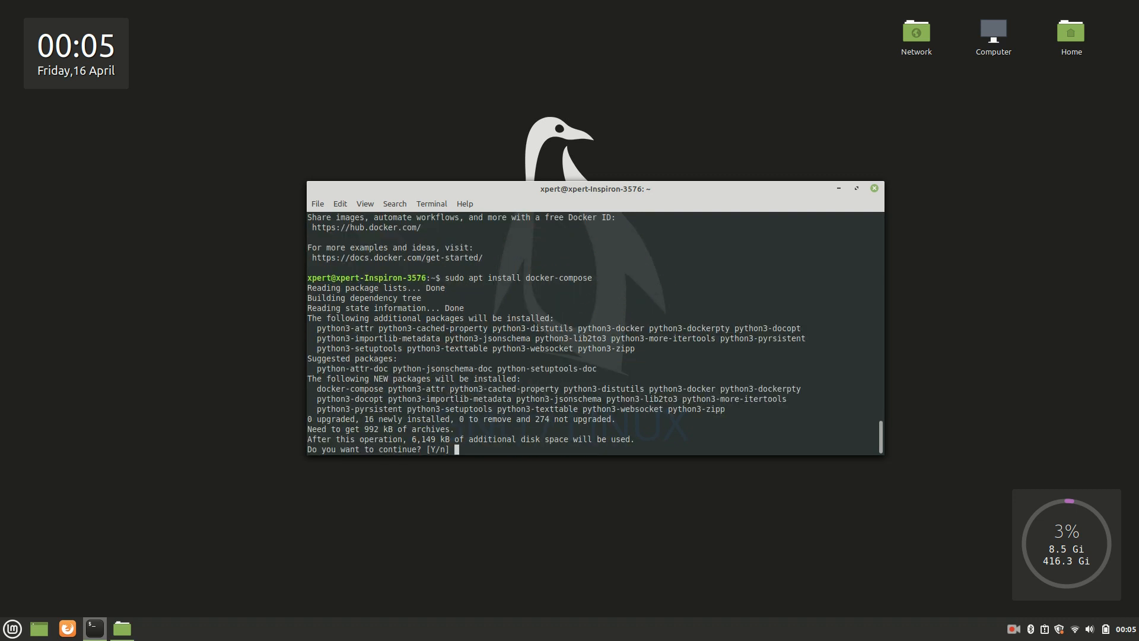
text(y)
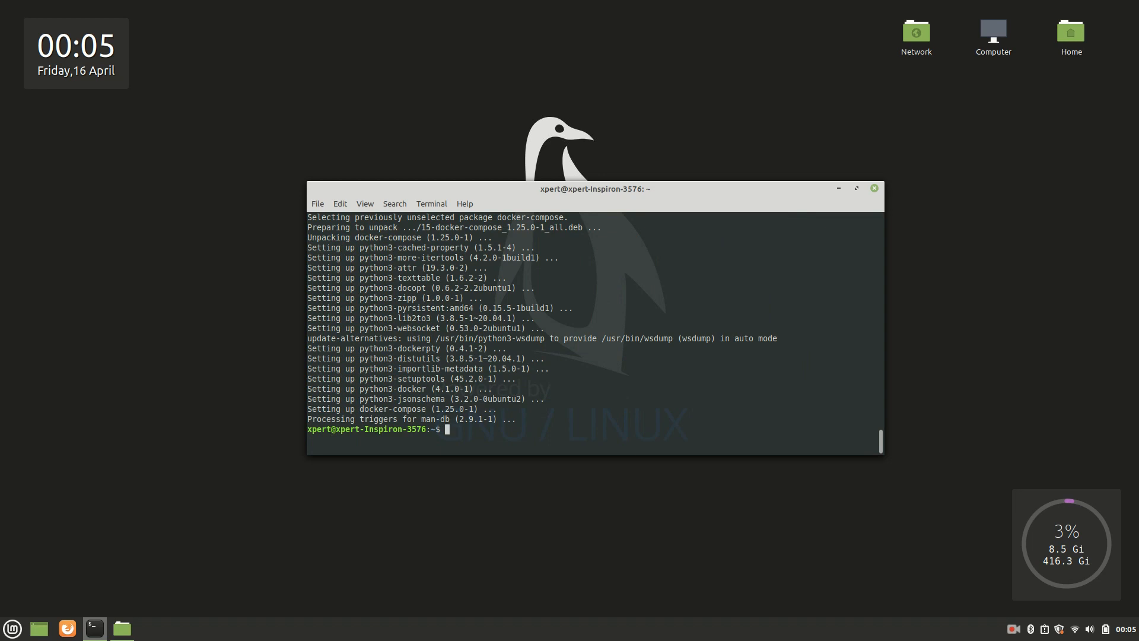
Step: Run 'docker-compose -v' to report version 1.25.0
text(docker)
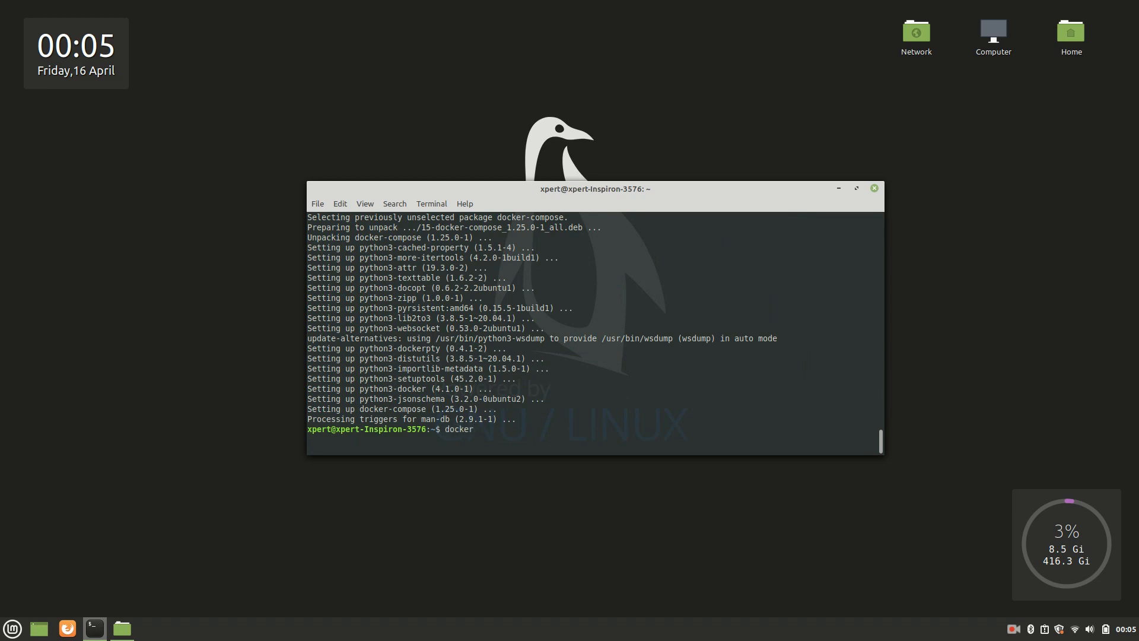
text(-comp)
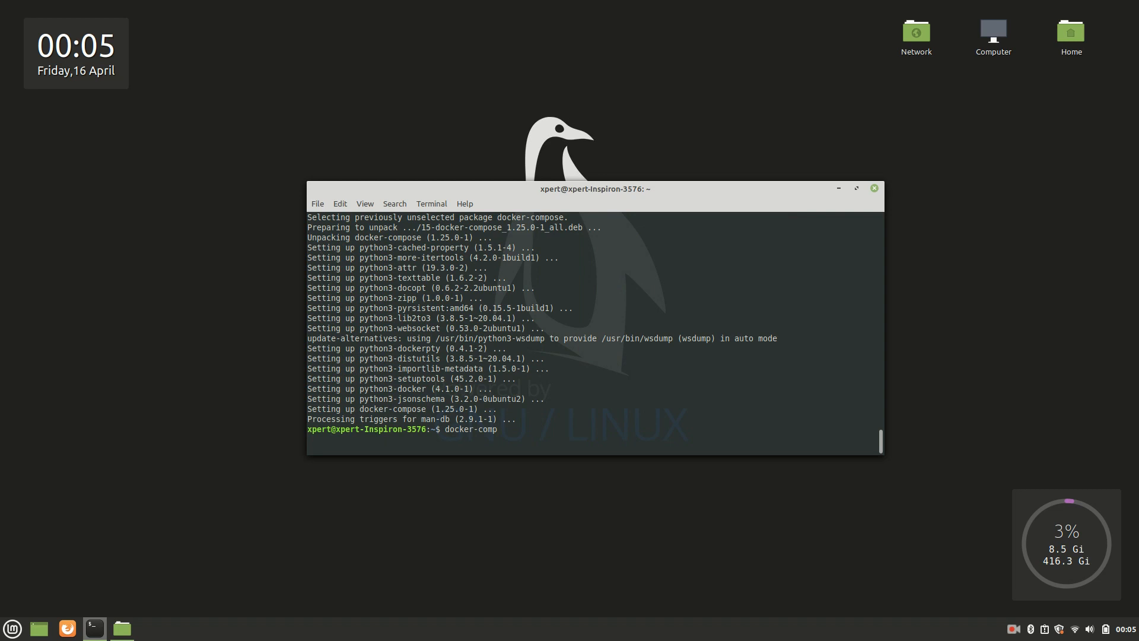
text(ose -v)
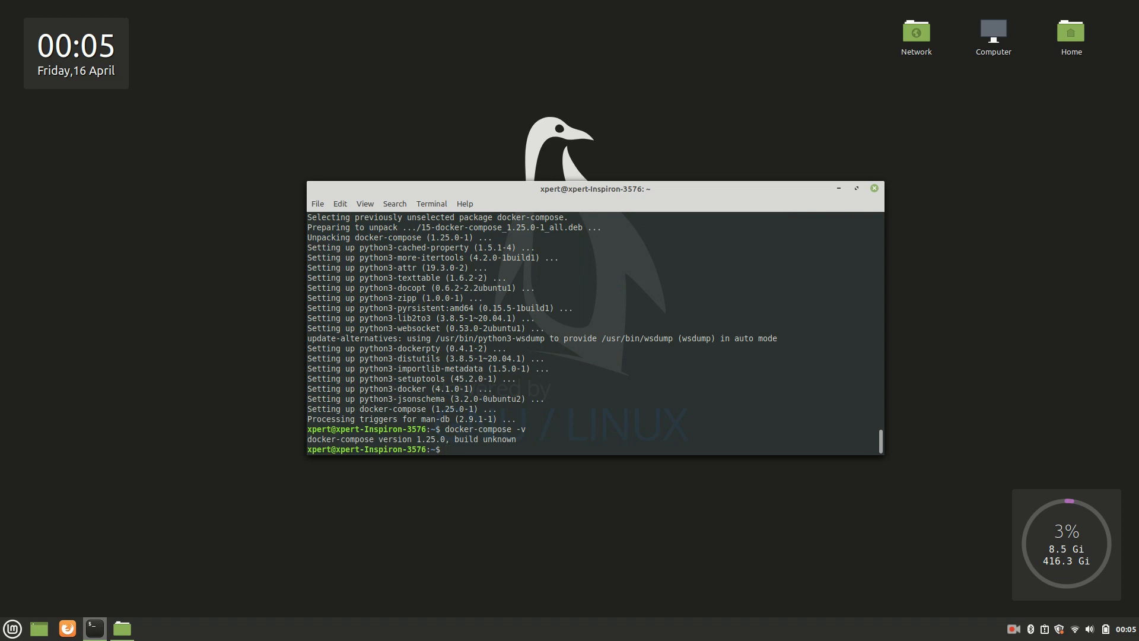
mouse_move(490, 522)
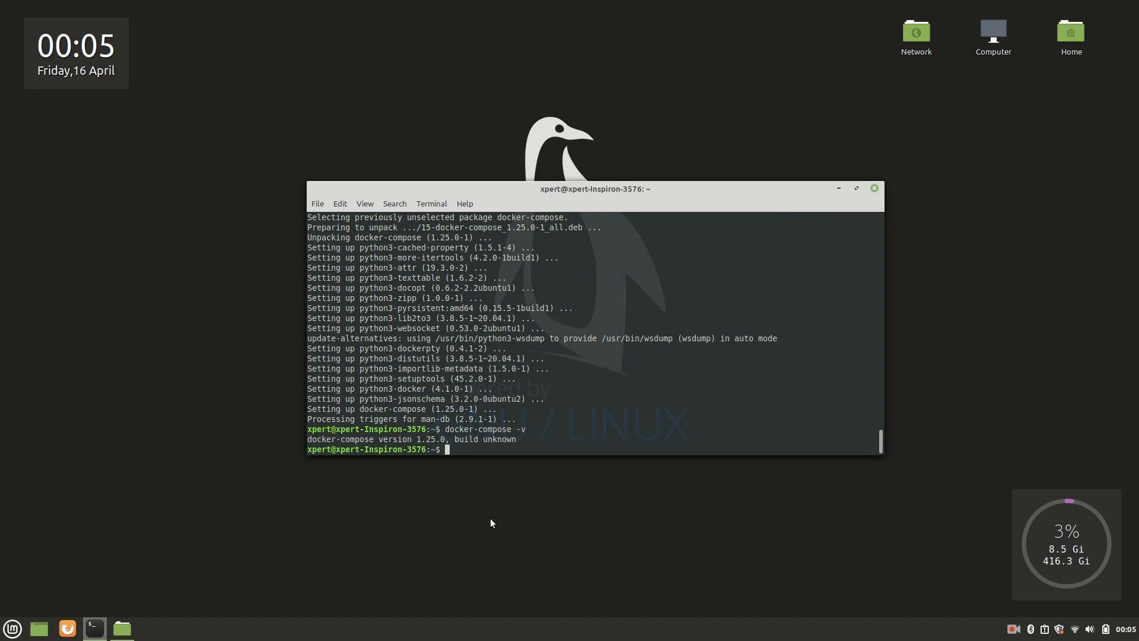
Step: Run 'docker-compose version' for docker-py, CPython and OpenSSL details, and begin 'docker container ls'
text(docker-compose ve)
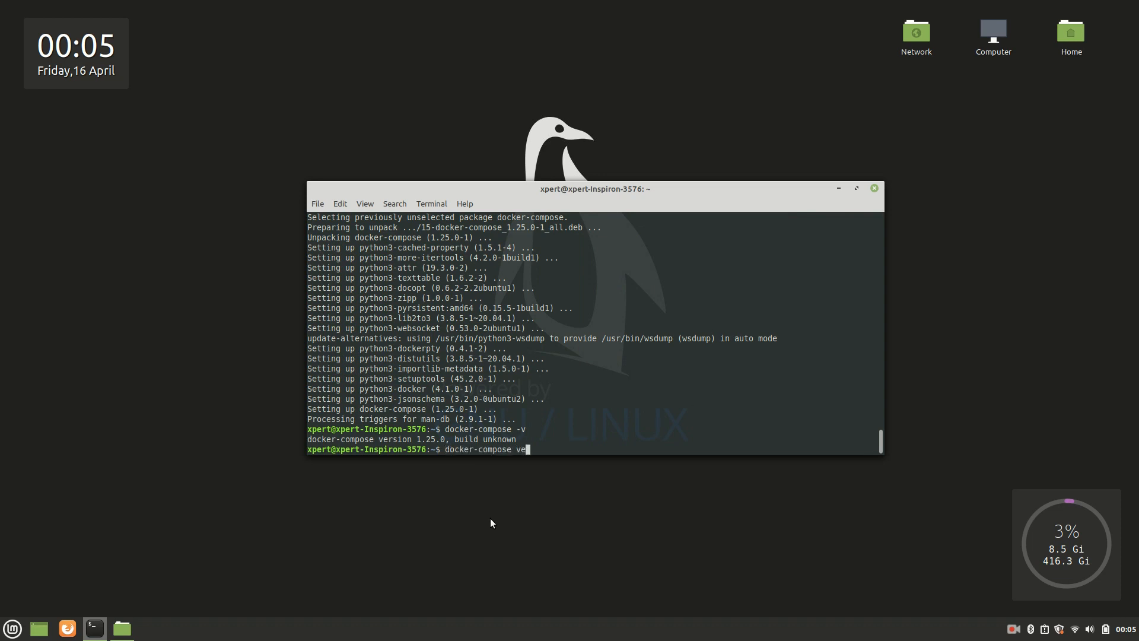
key(Return)
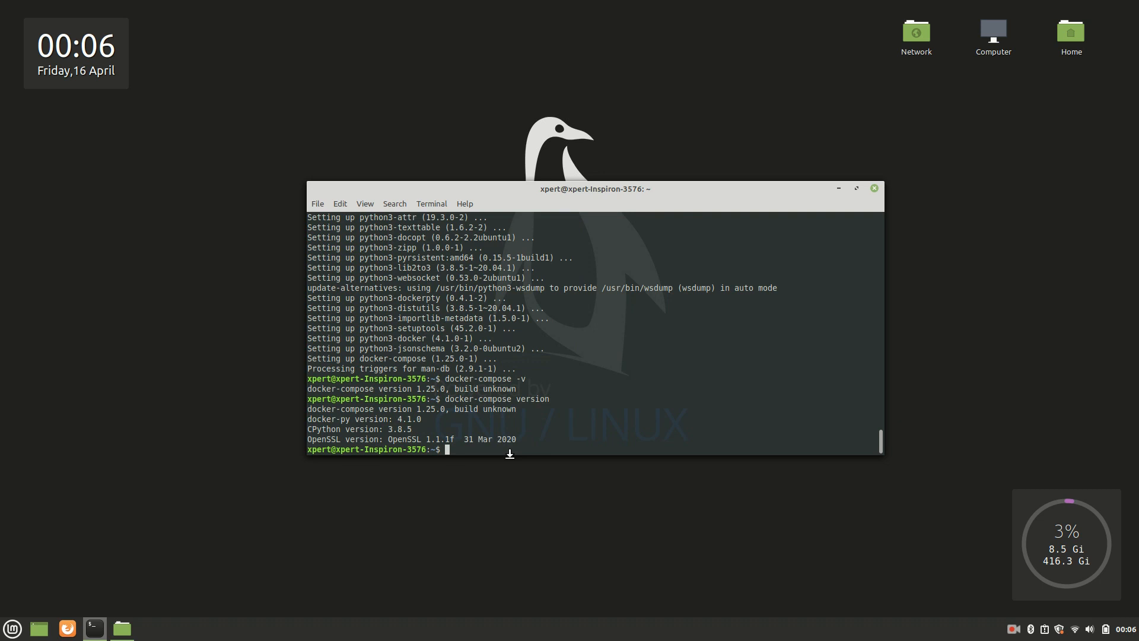
text(docker)
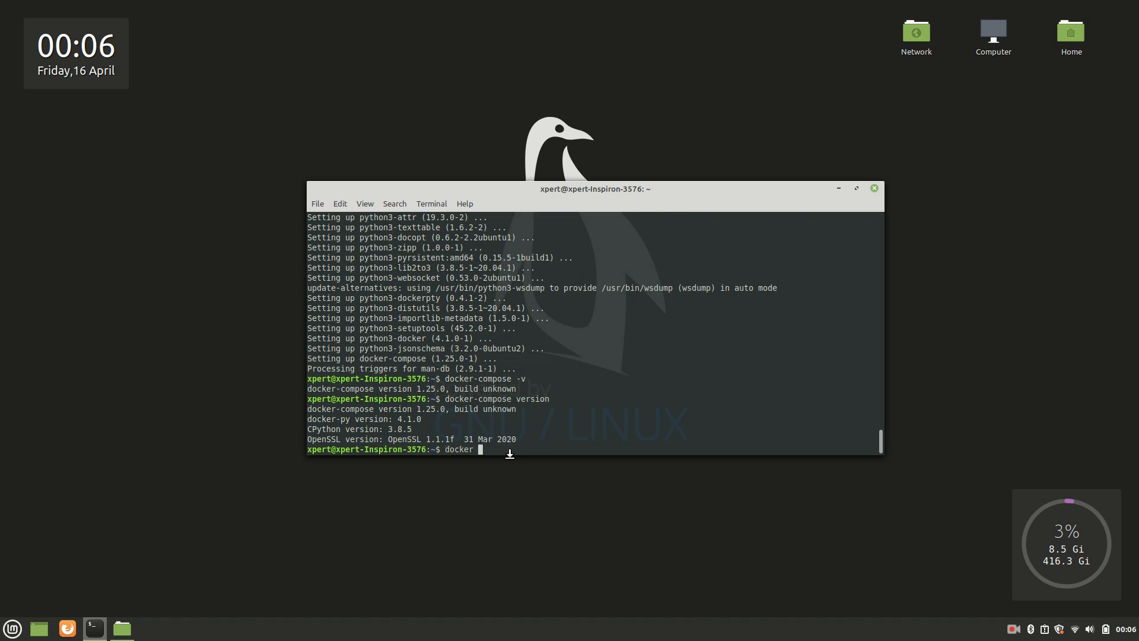
text(container ls)
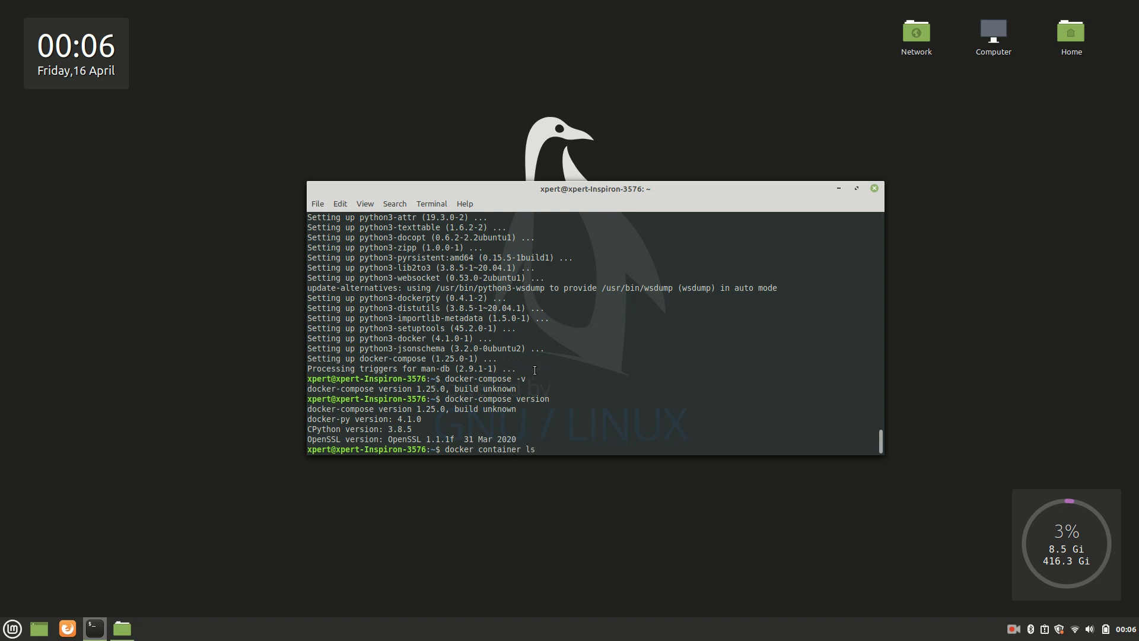
Step: Run 'docker container ls' without sudo, getting a permission denied error
key(Return)
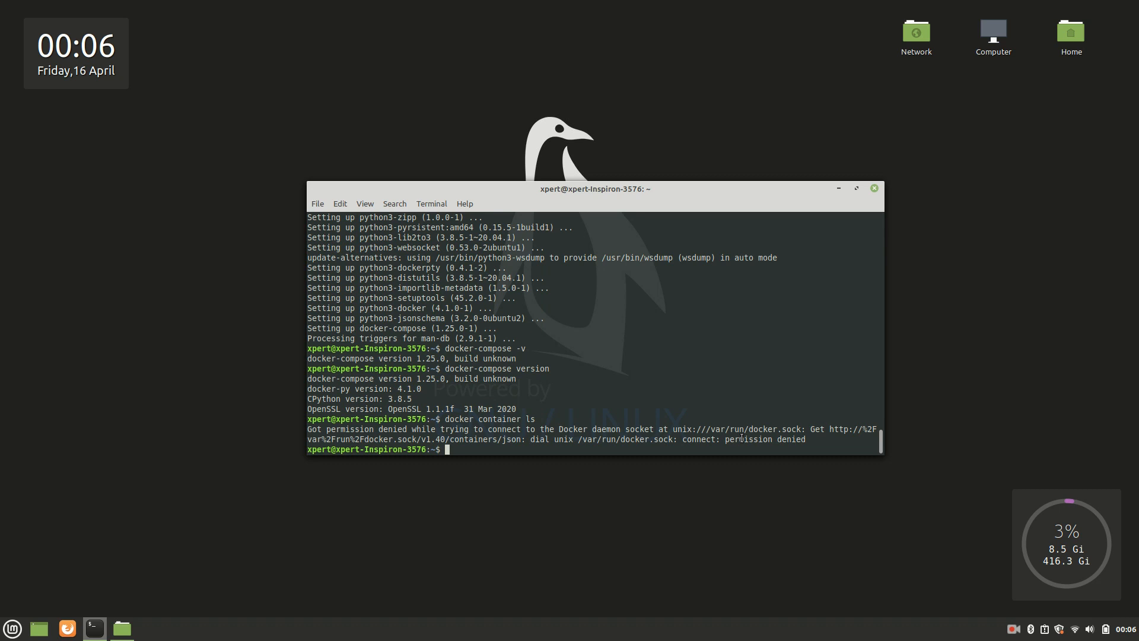
Step: Run 'sudo groupadd docker' (group already exists)
text(sudo)
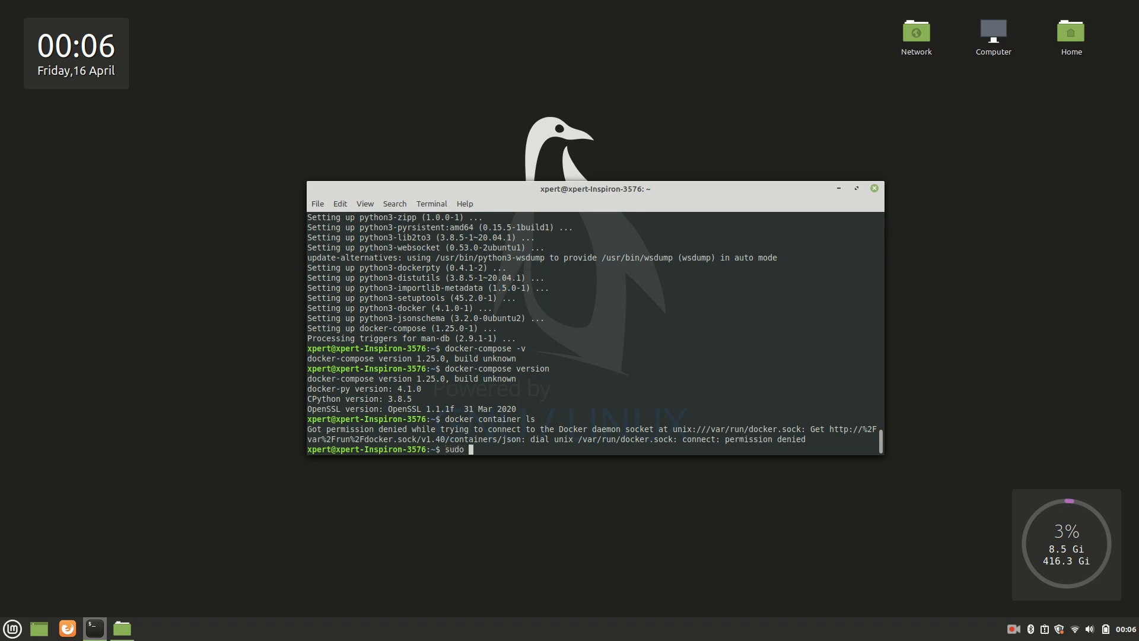
text(gr)
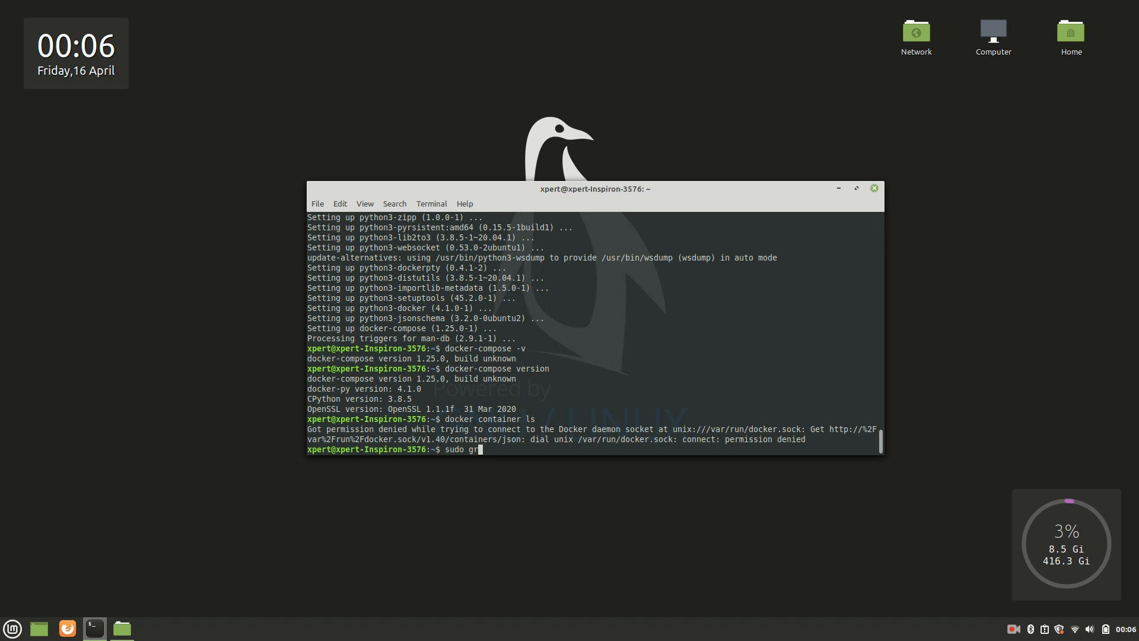
text(oupad)
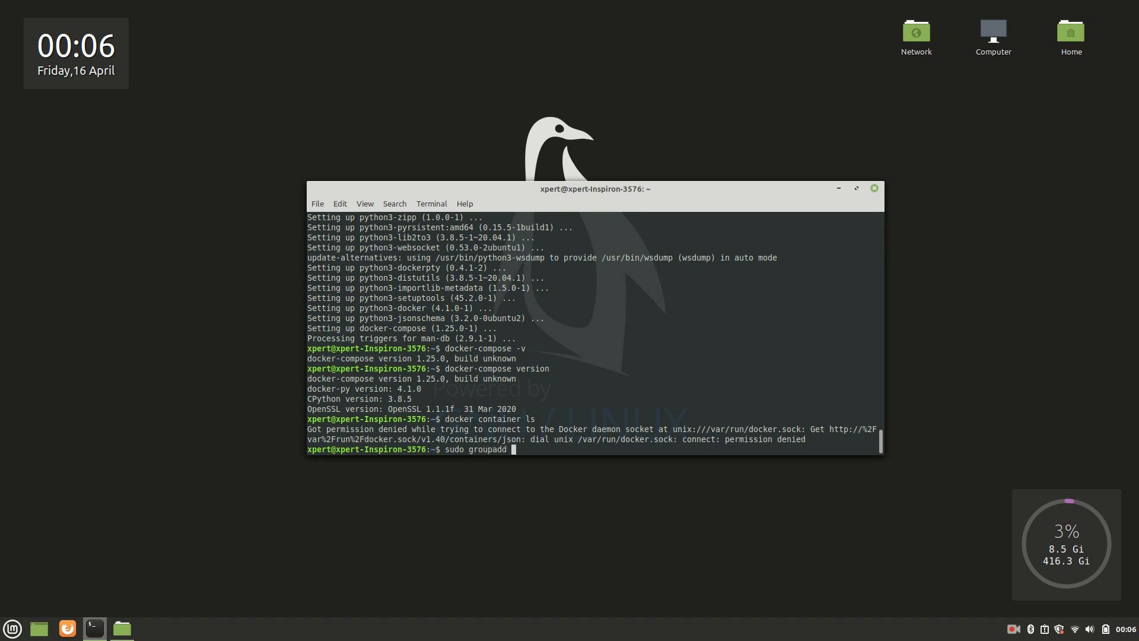
text(docker)
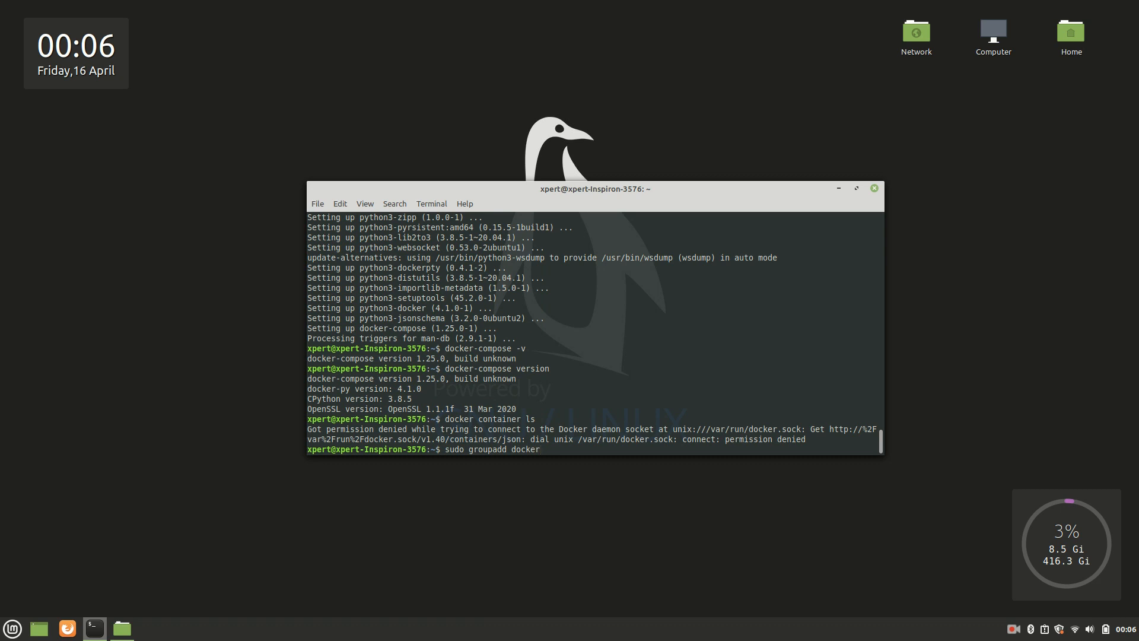
key(Return)
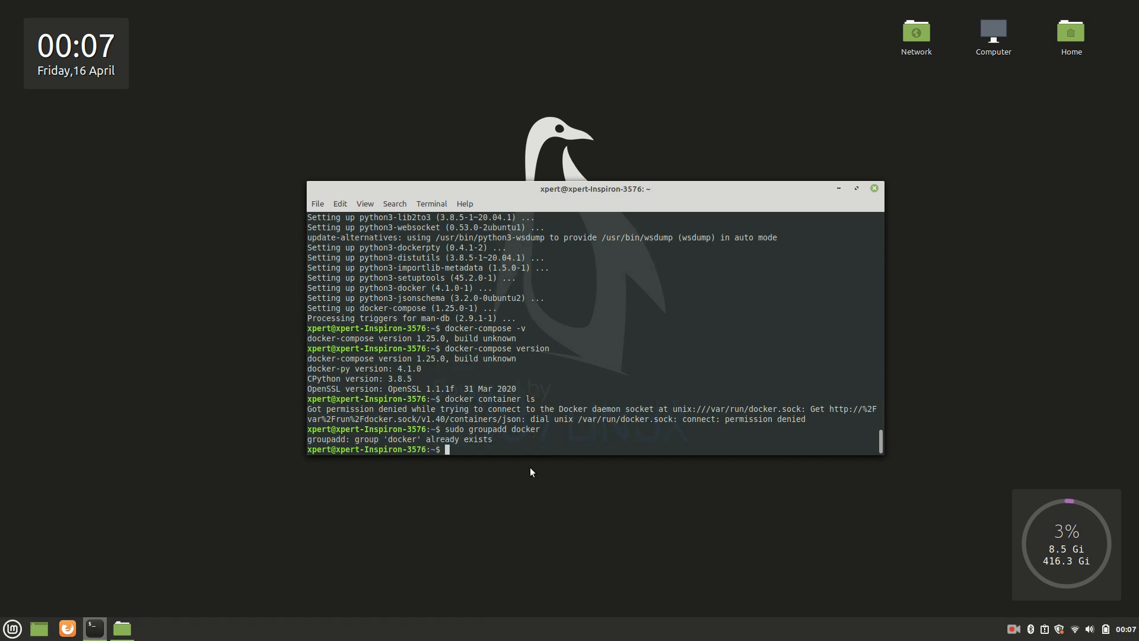
mouse_move(556, 529)
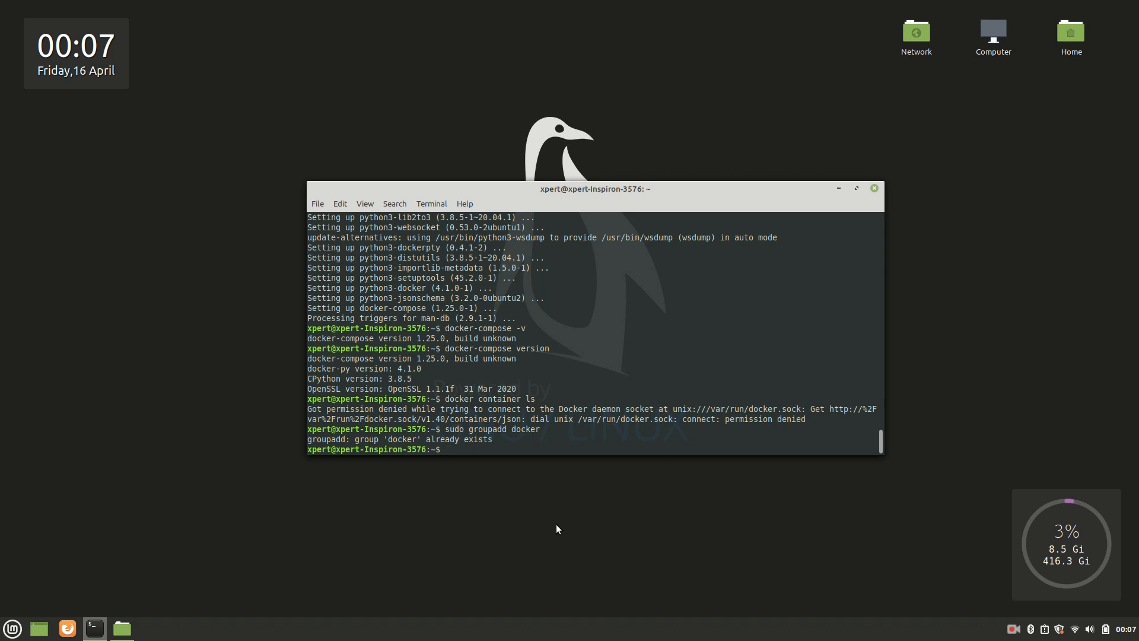
Step: Add the current user with 'sudo gpasswd -a ${USER} docker'
text(sudo)
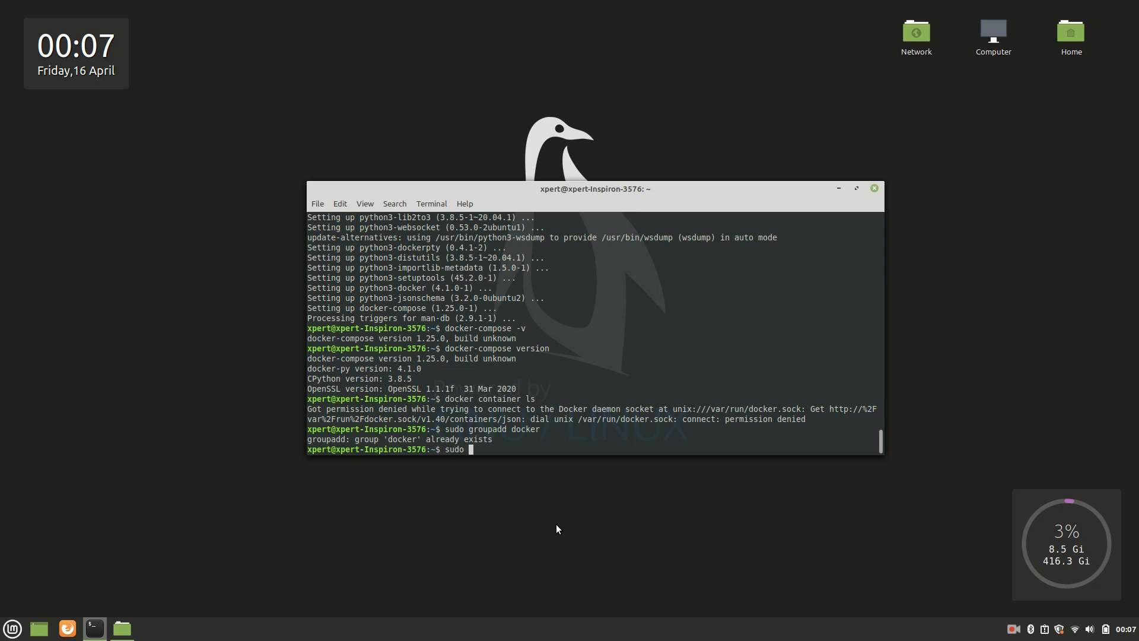
text(g)
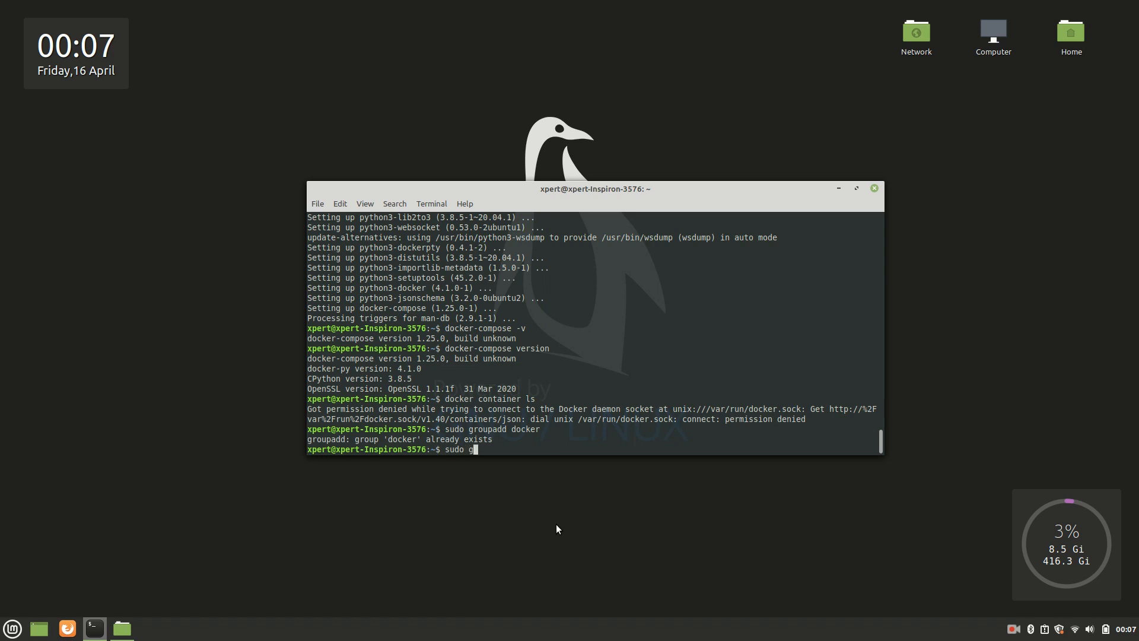
text(passwd)
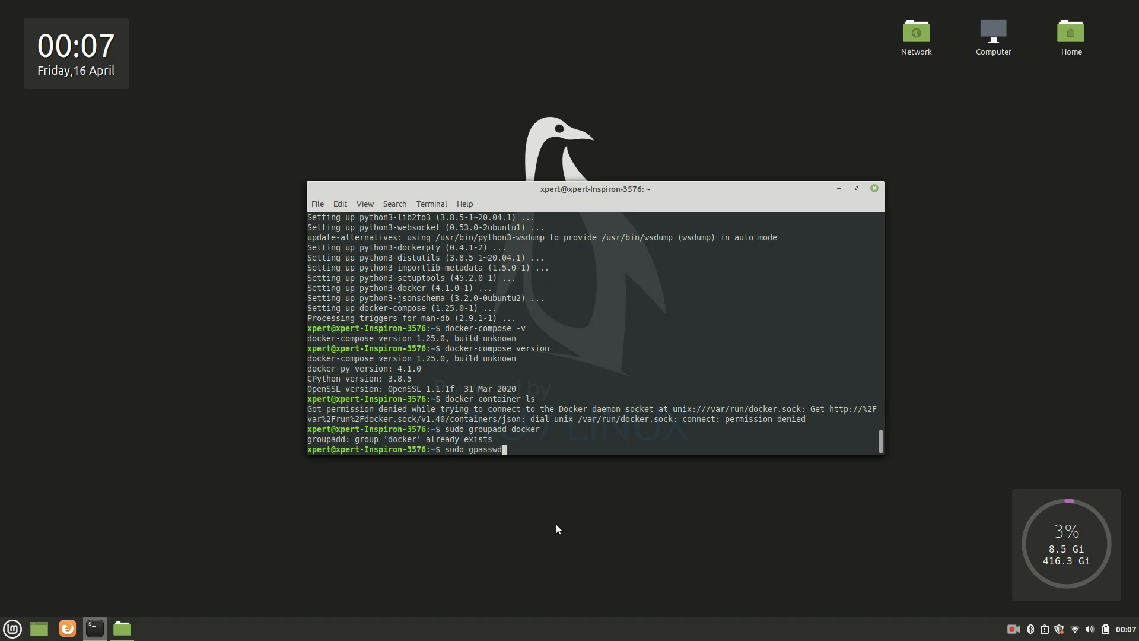
text(-a)
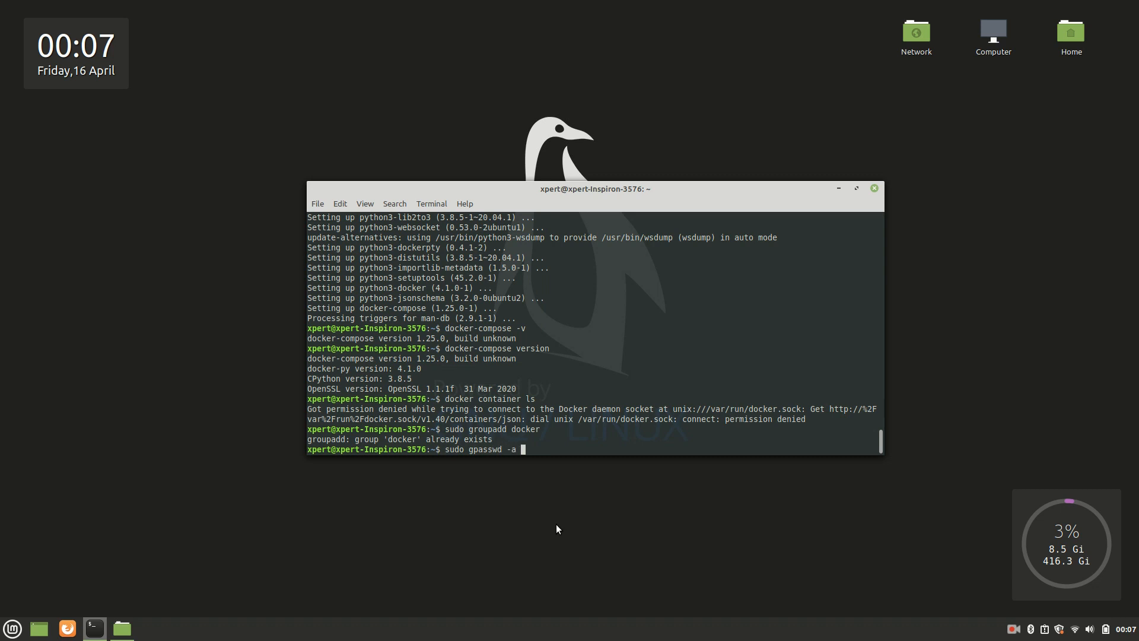
text(${US)
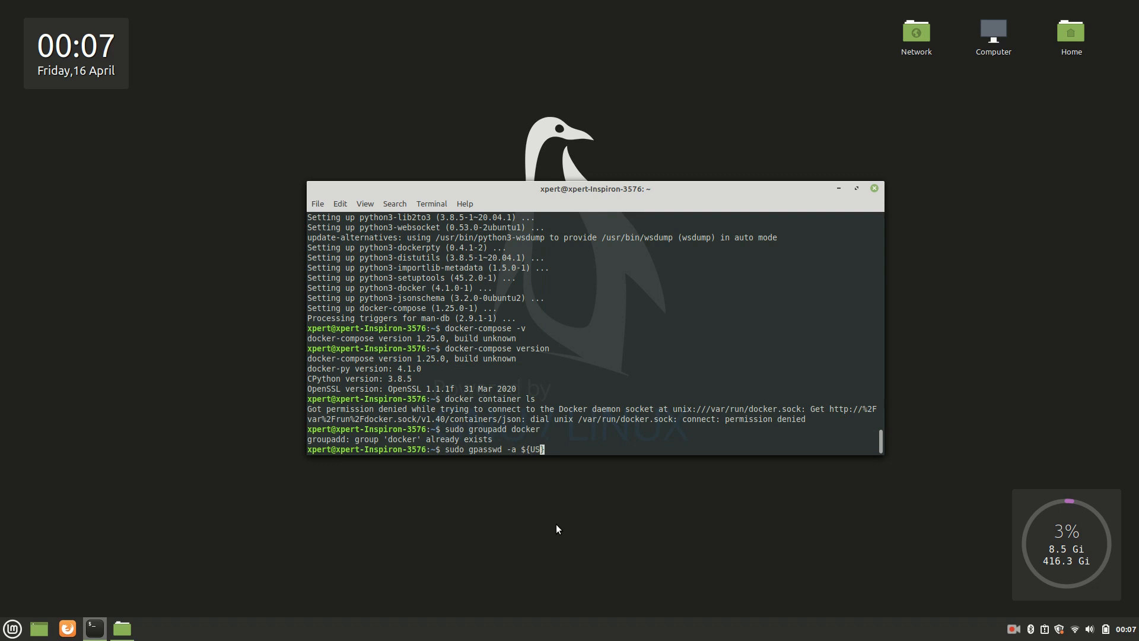
text(ER})
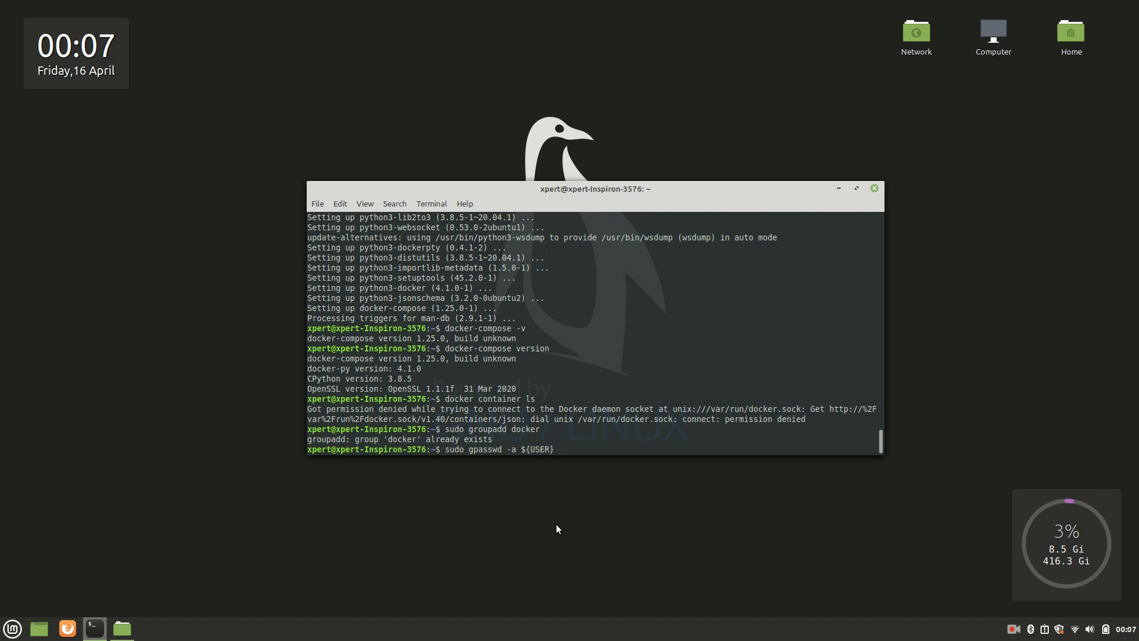
text(docker)
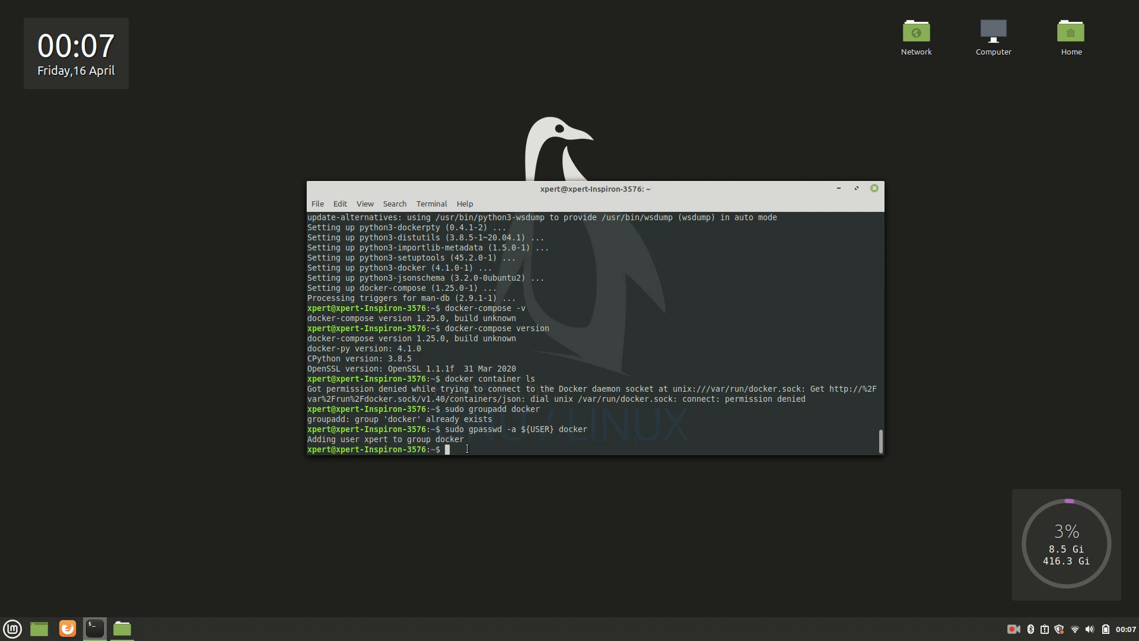
Step: Re-login with 'su - ${USER}' (after a failed 'su -${USER}' attempt) and enter the password
text(su -)
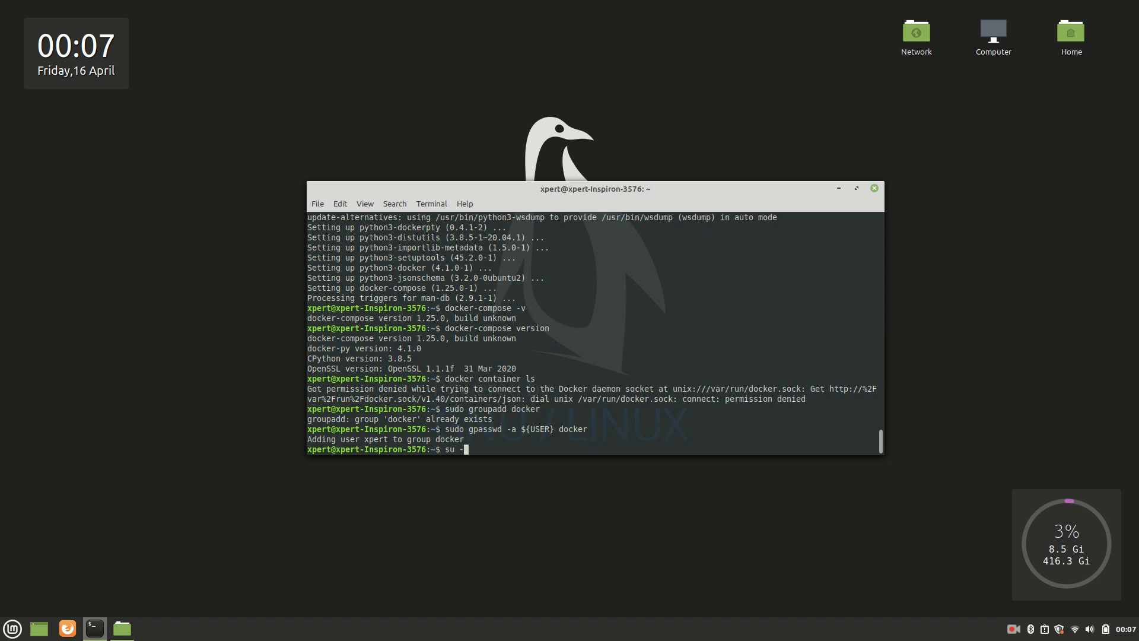
text({})
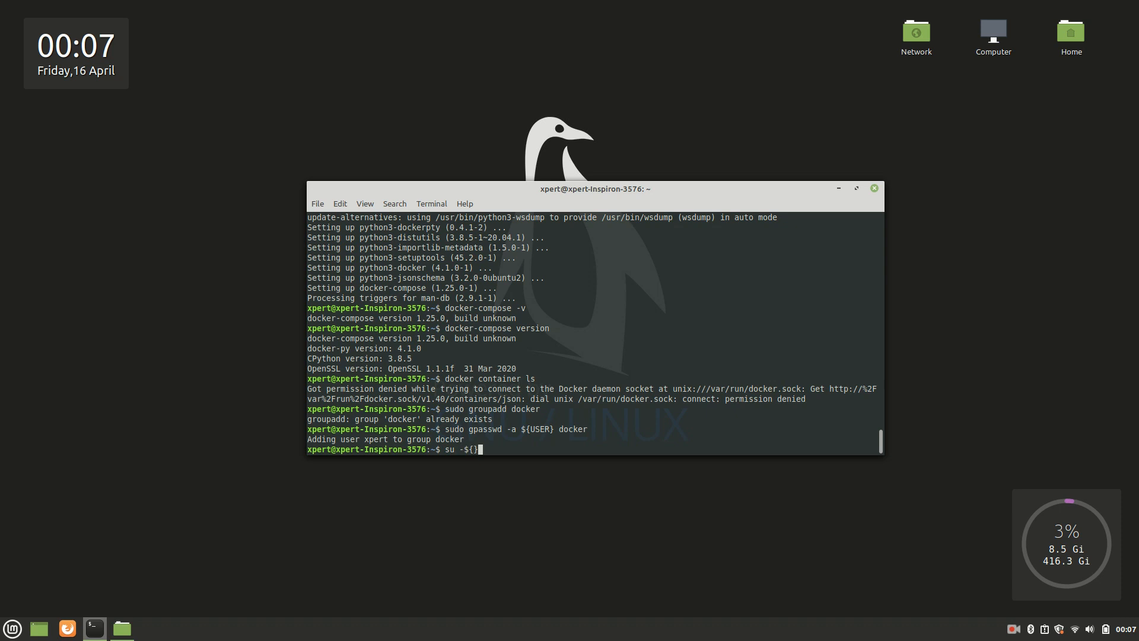
text(USE)
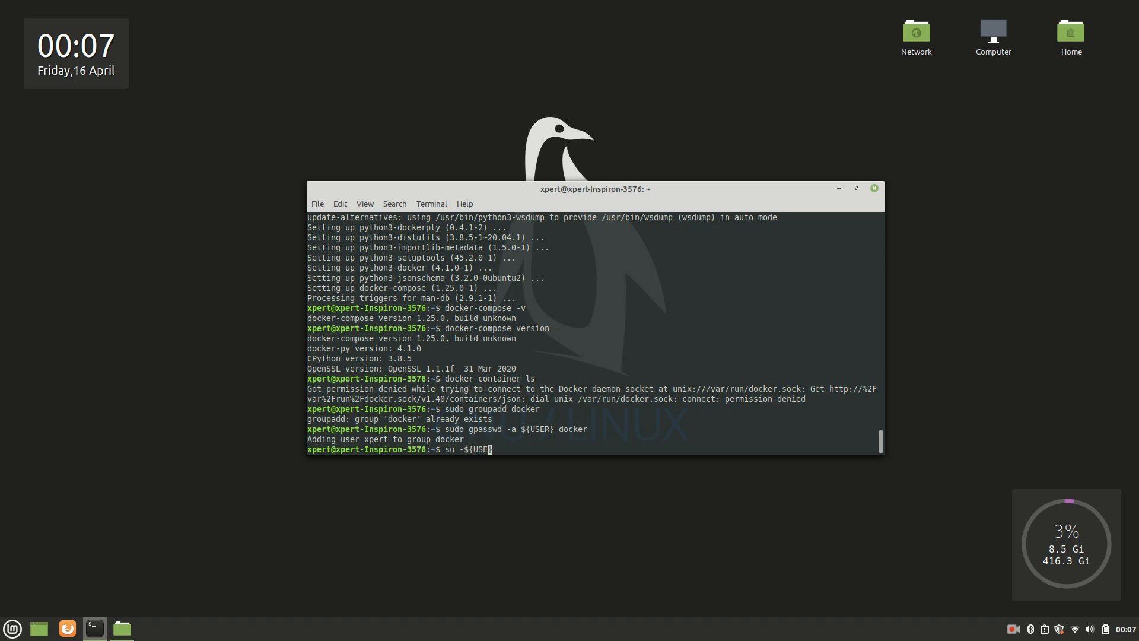
key(Return)
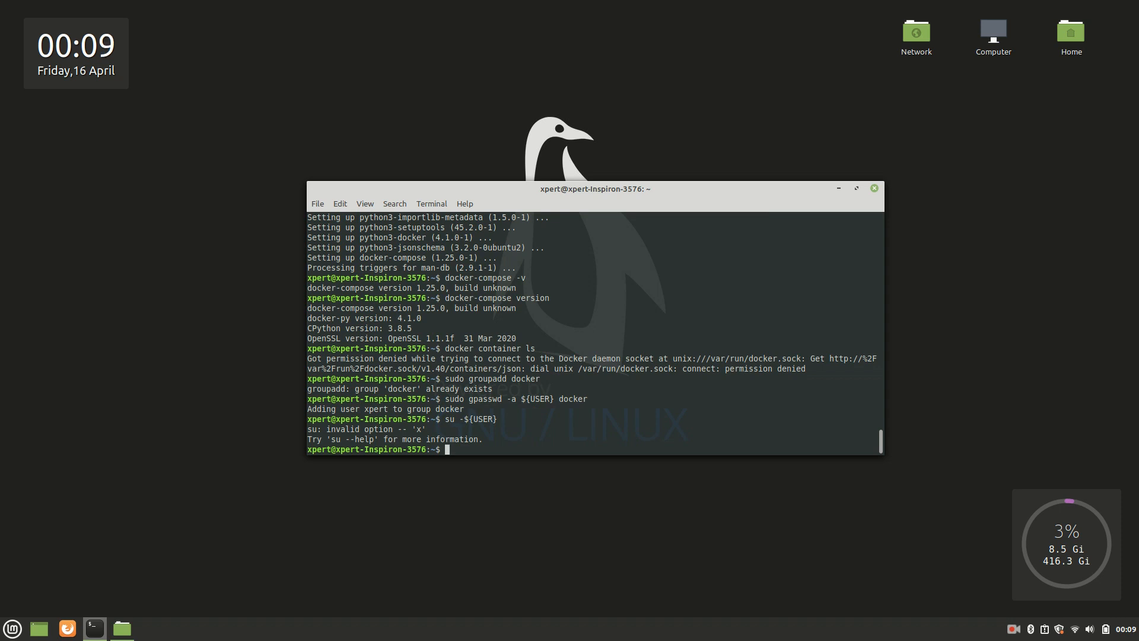
mouse_move(533, 441)
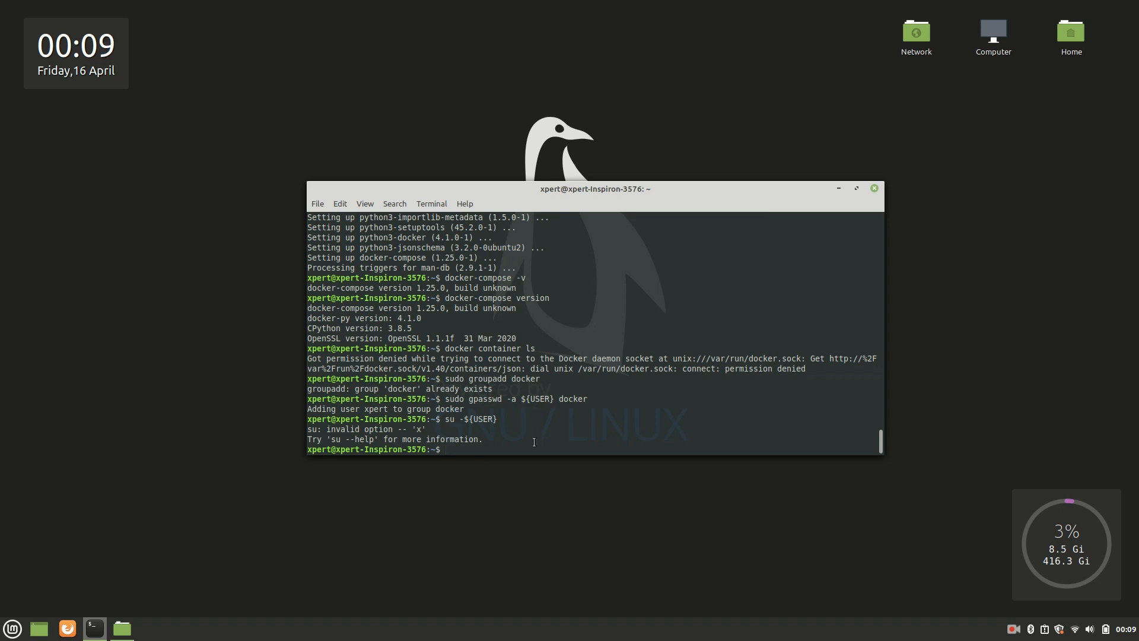
text(su -${USER})
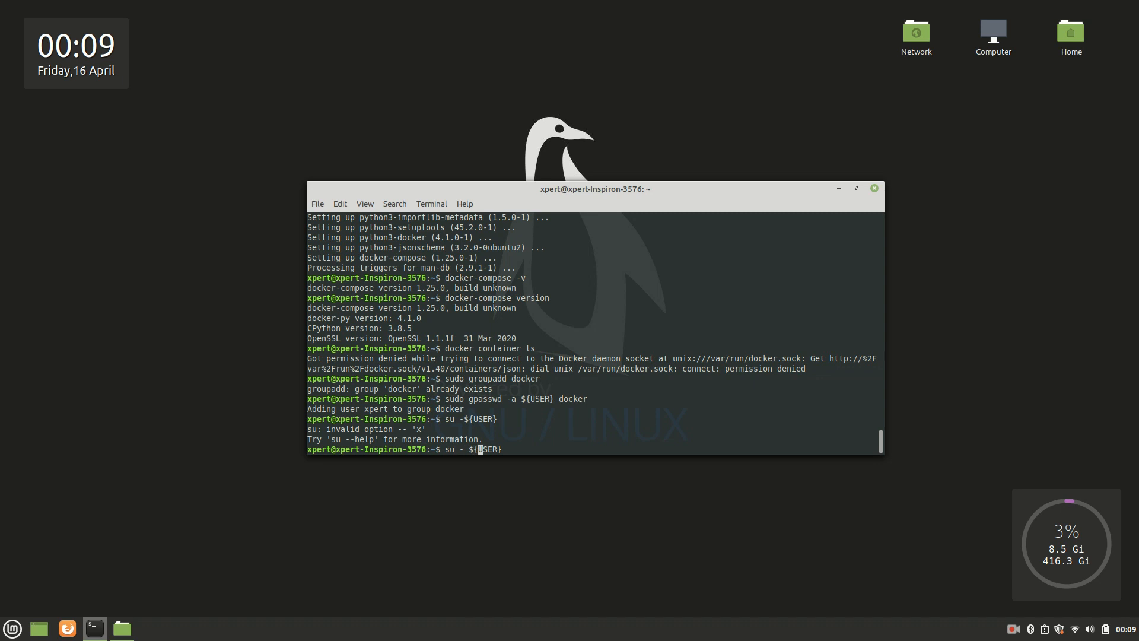
key(Return)
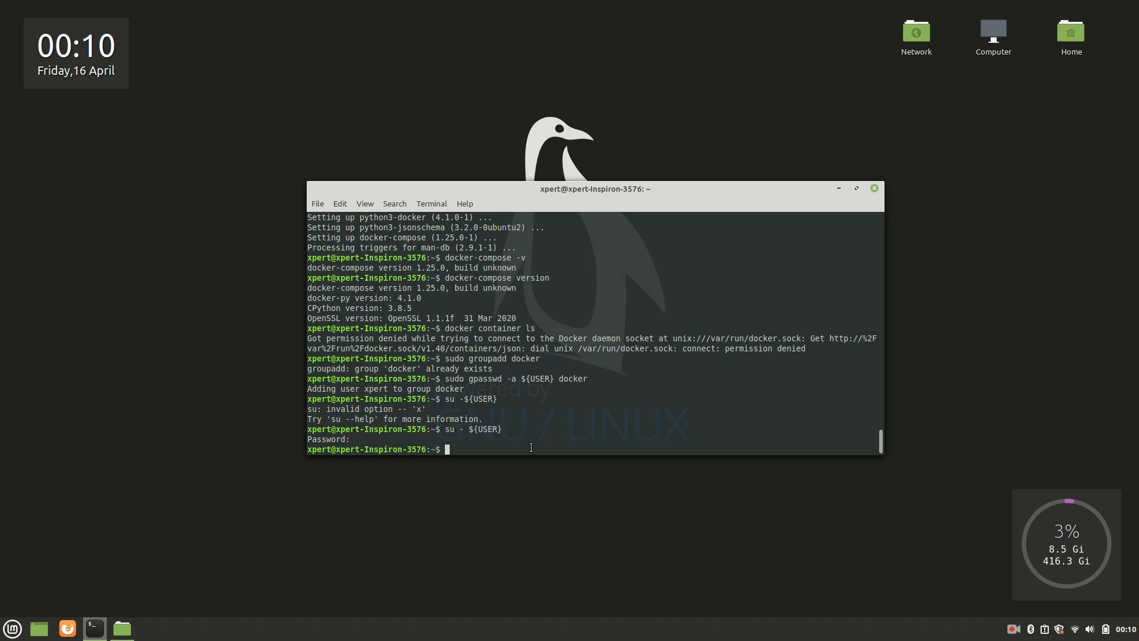
Step: Run 'docker container ls' without sudo and get an empty container table
text(docker)
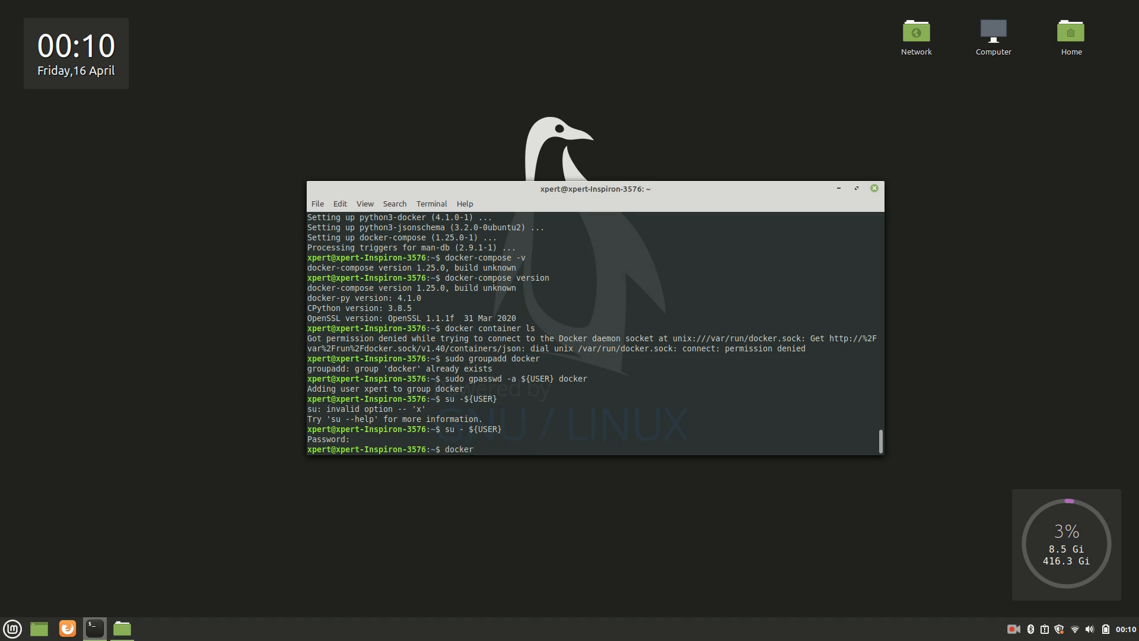
text(container ls)
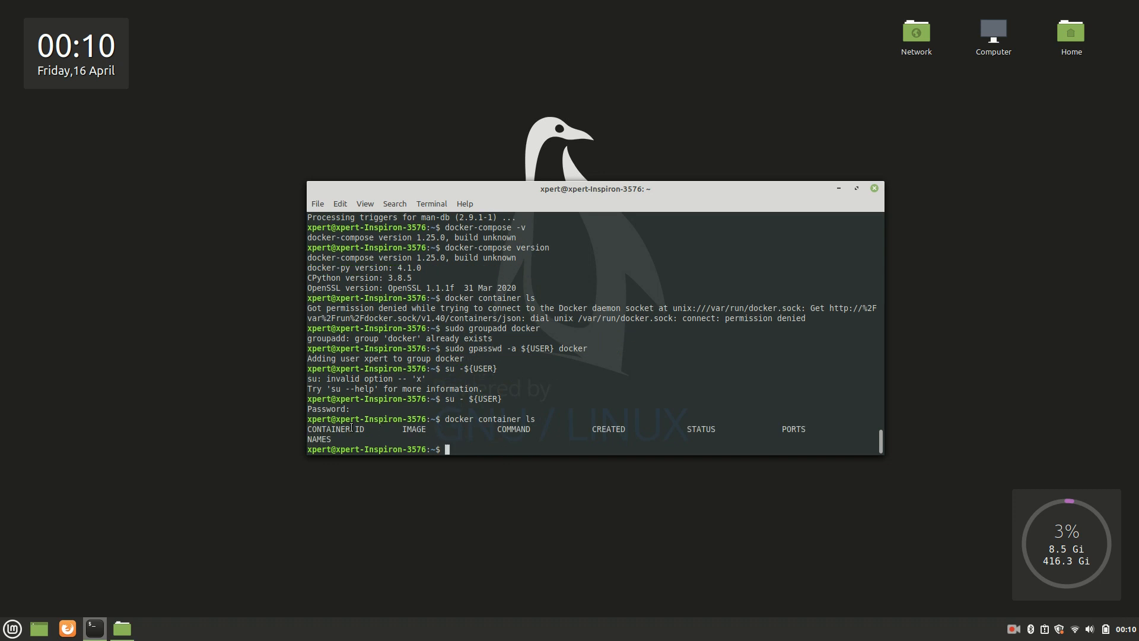
mouse_move(480, 448)
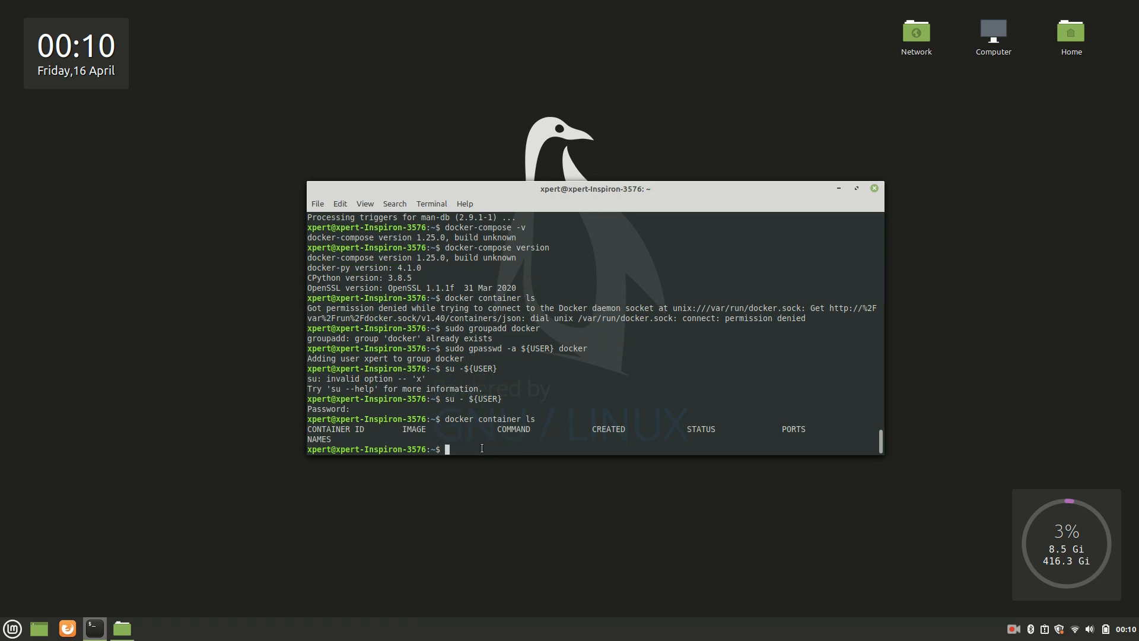